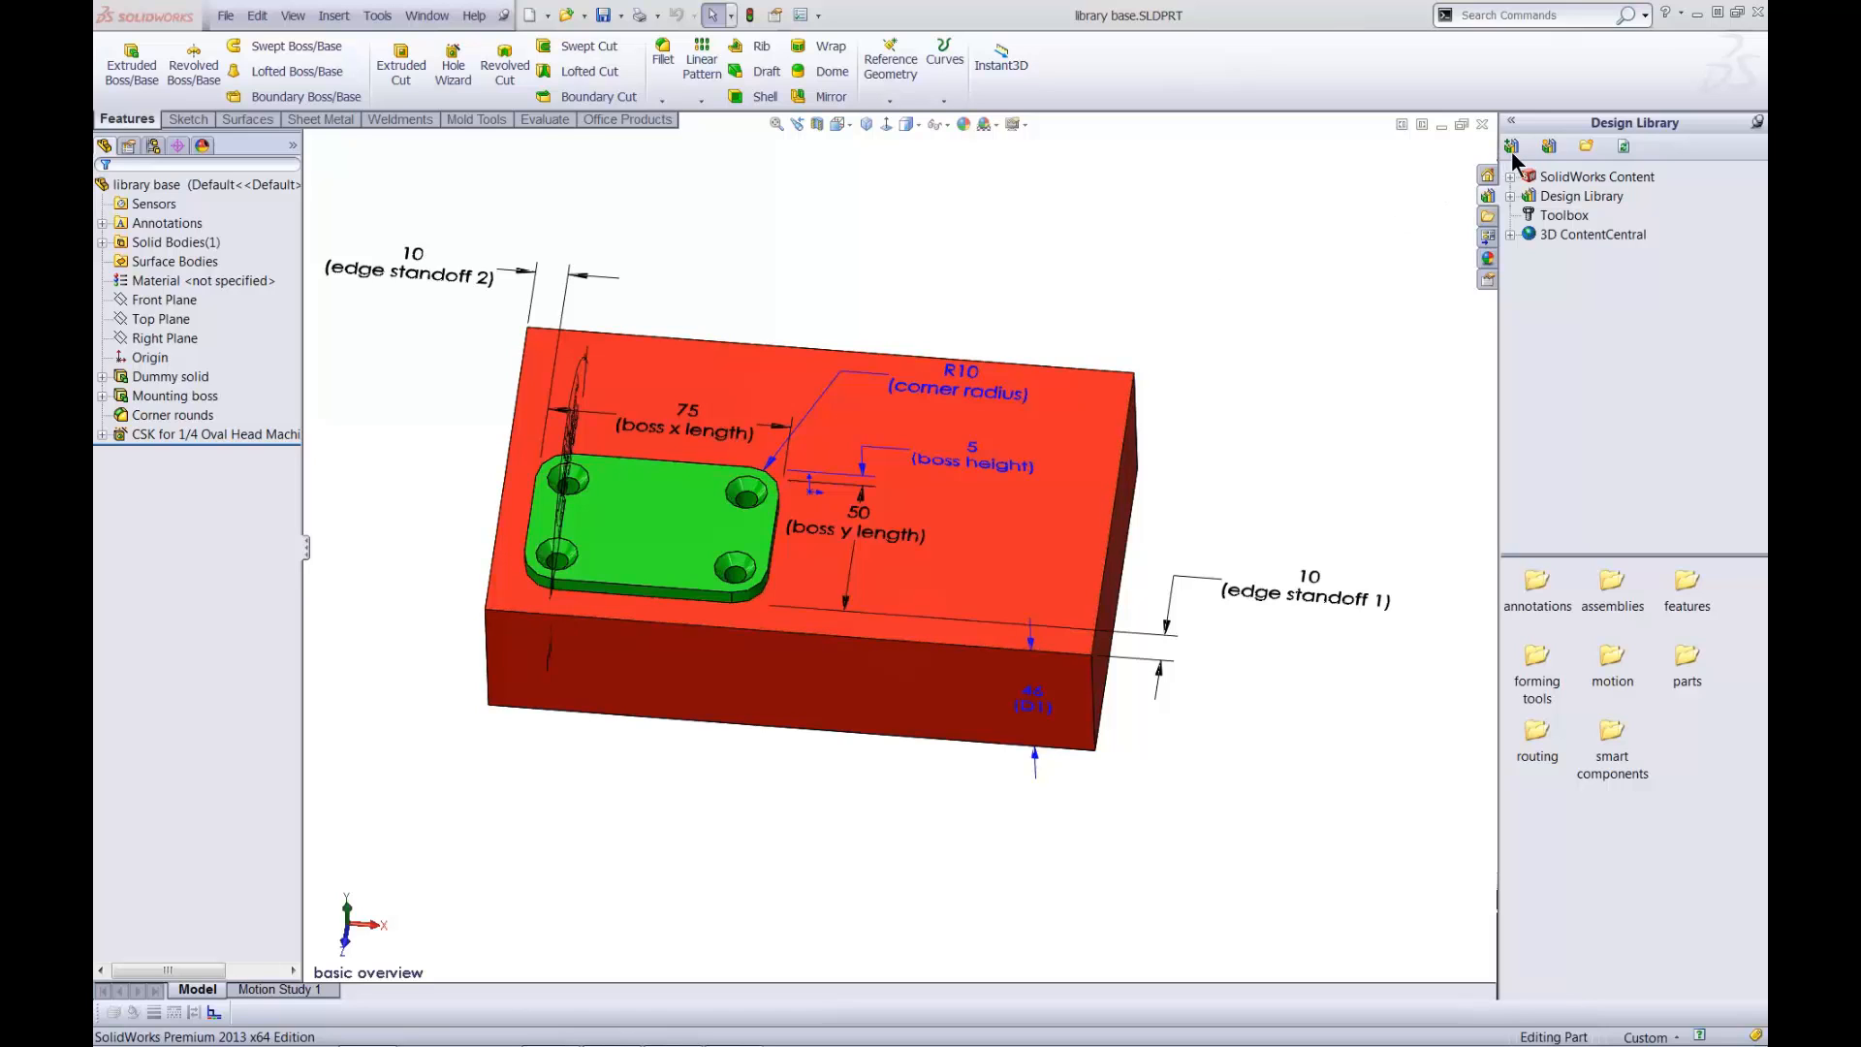
Queue the boss, corner-round and countersink features as library part 'sample library feature'.
click(1512, 146)
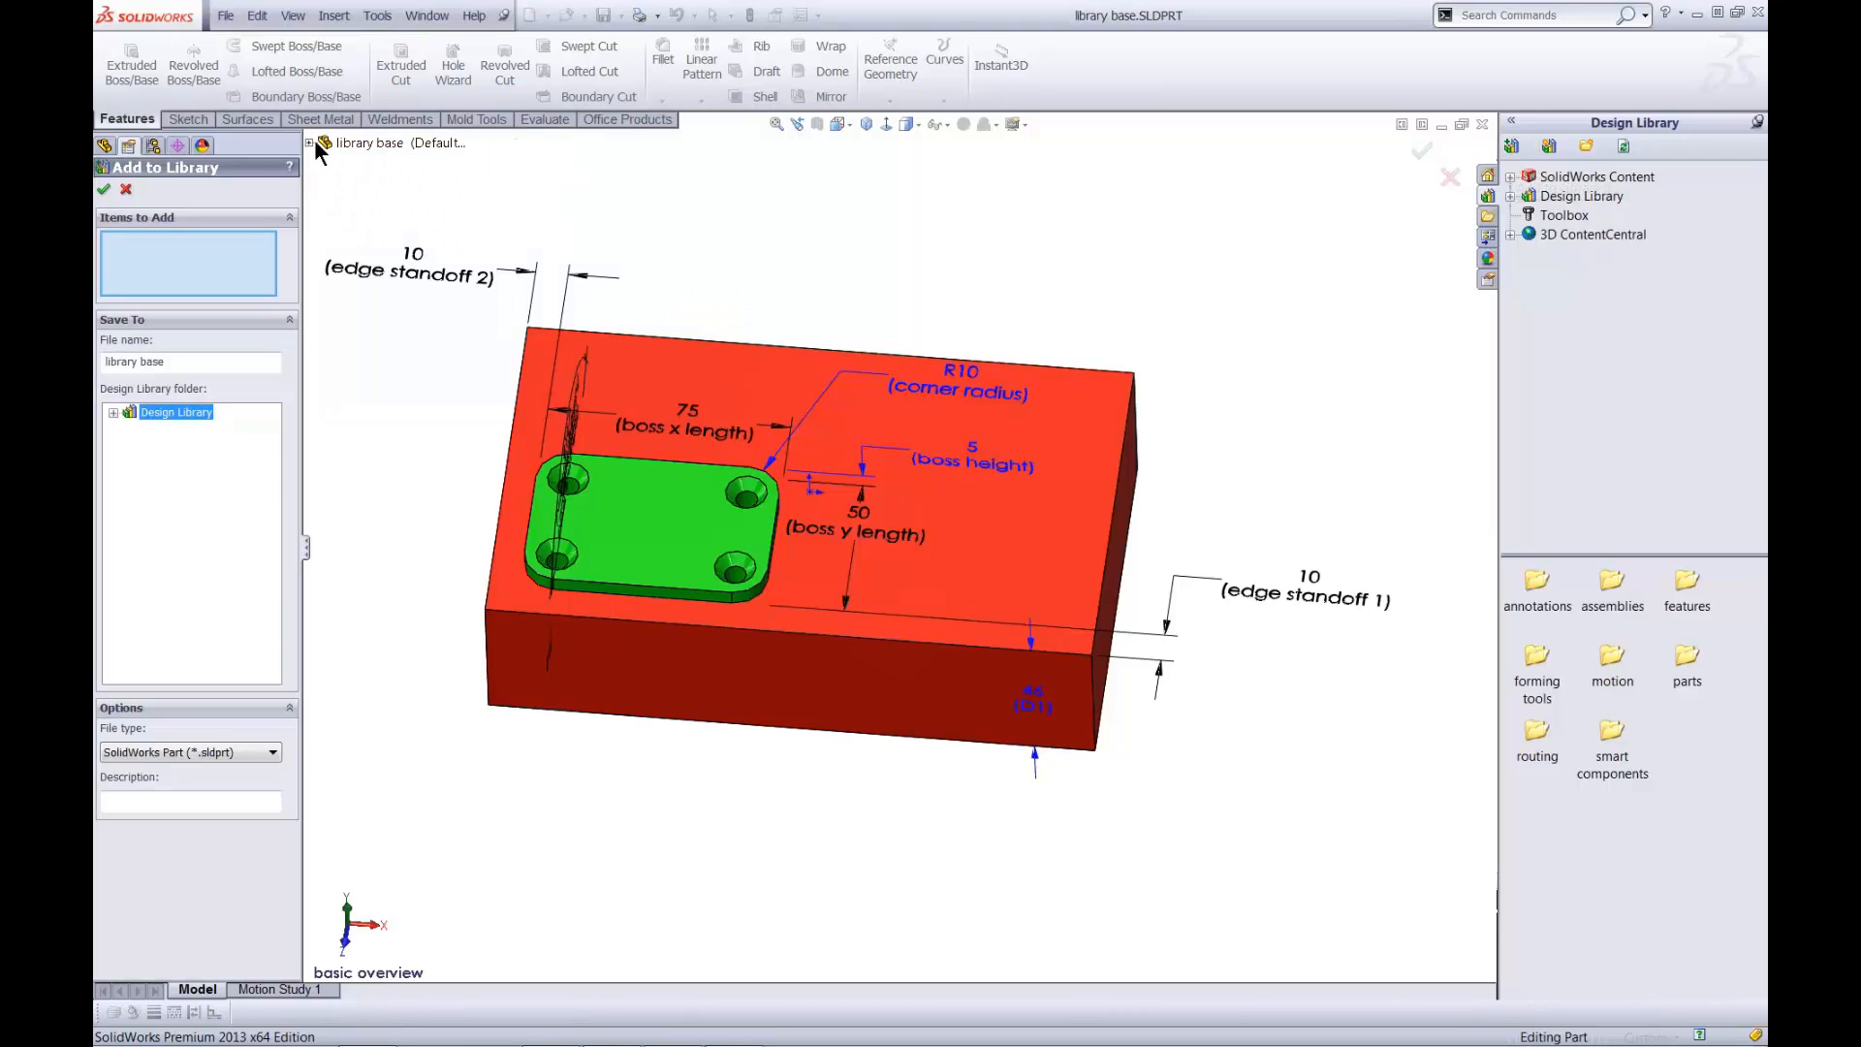
click(309, 143)
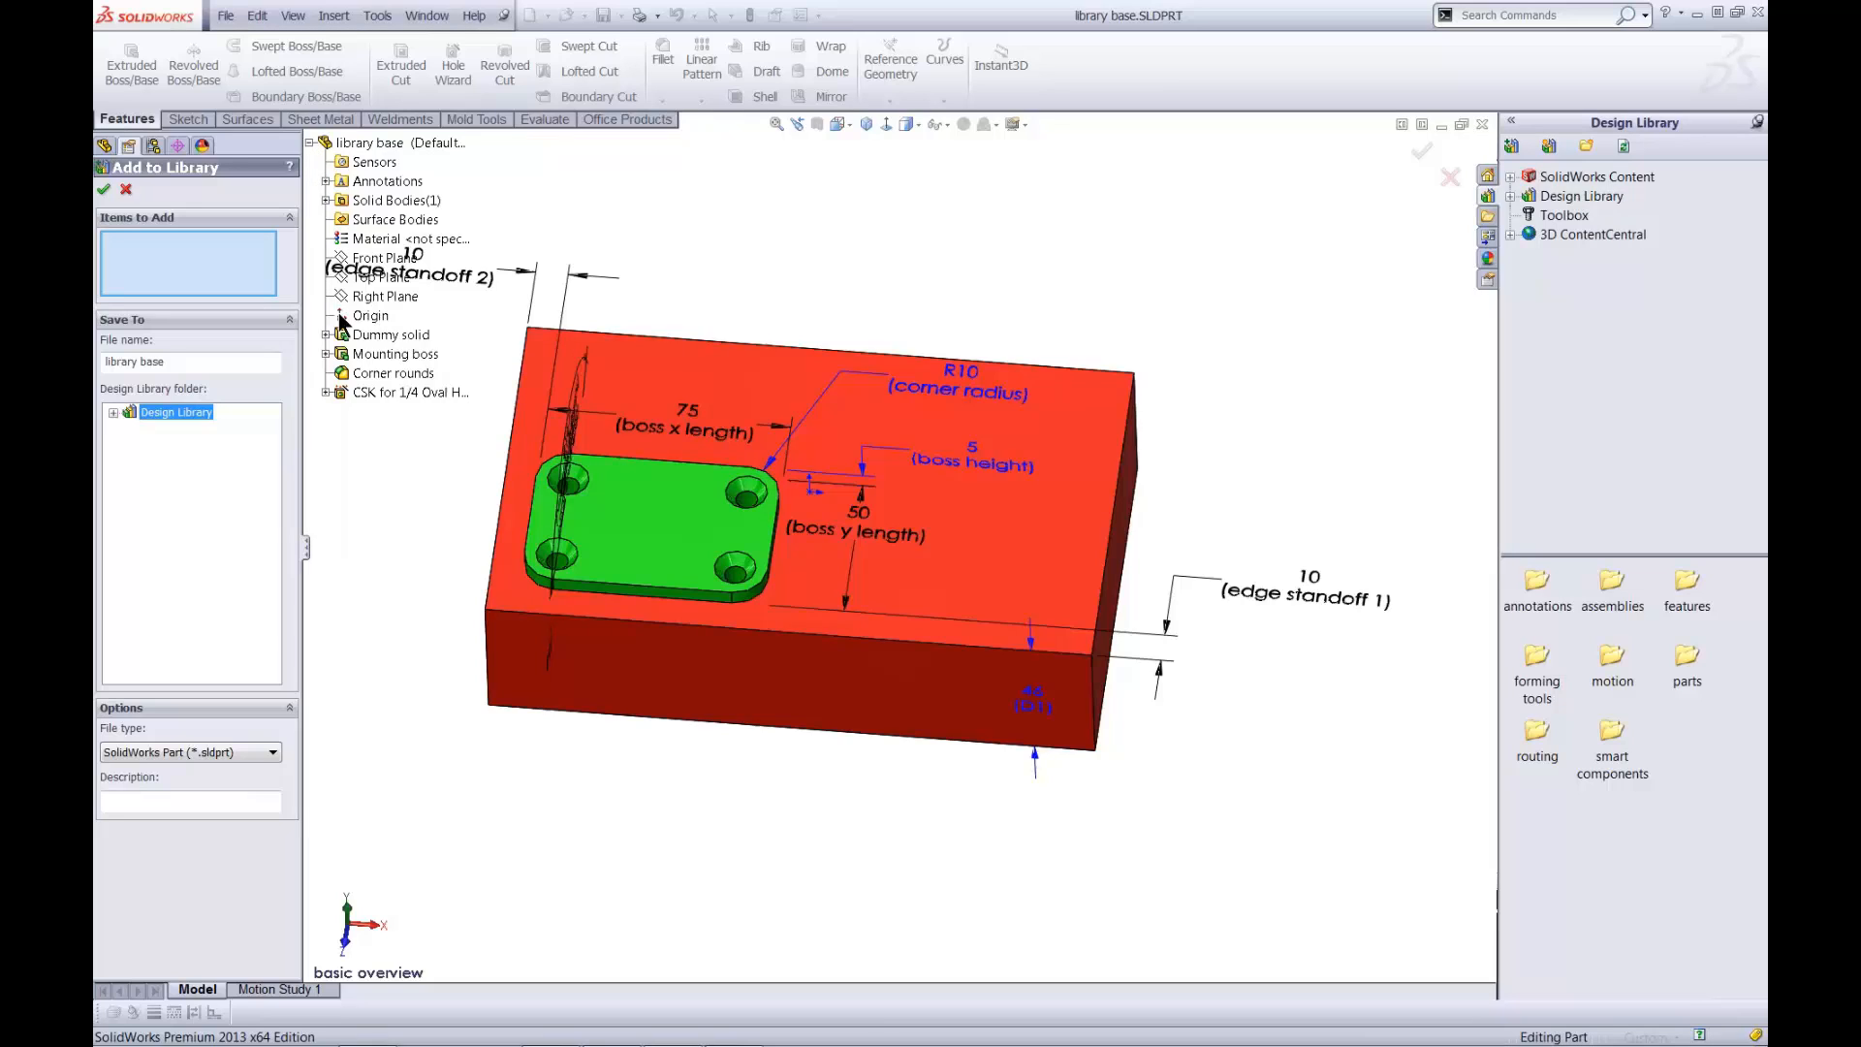
click(396, 354)
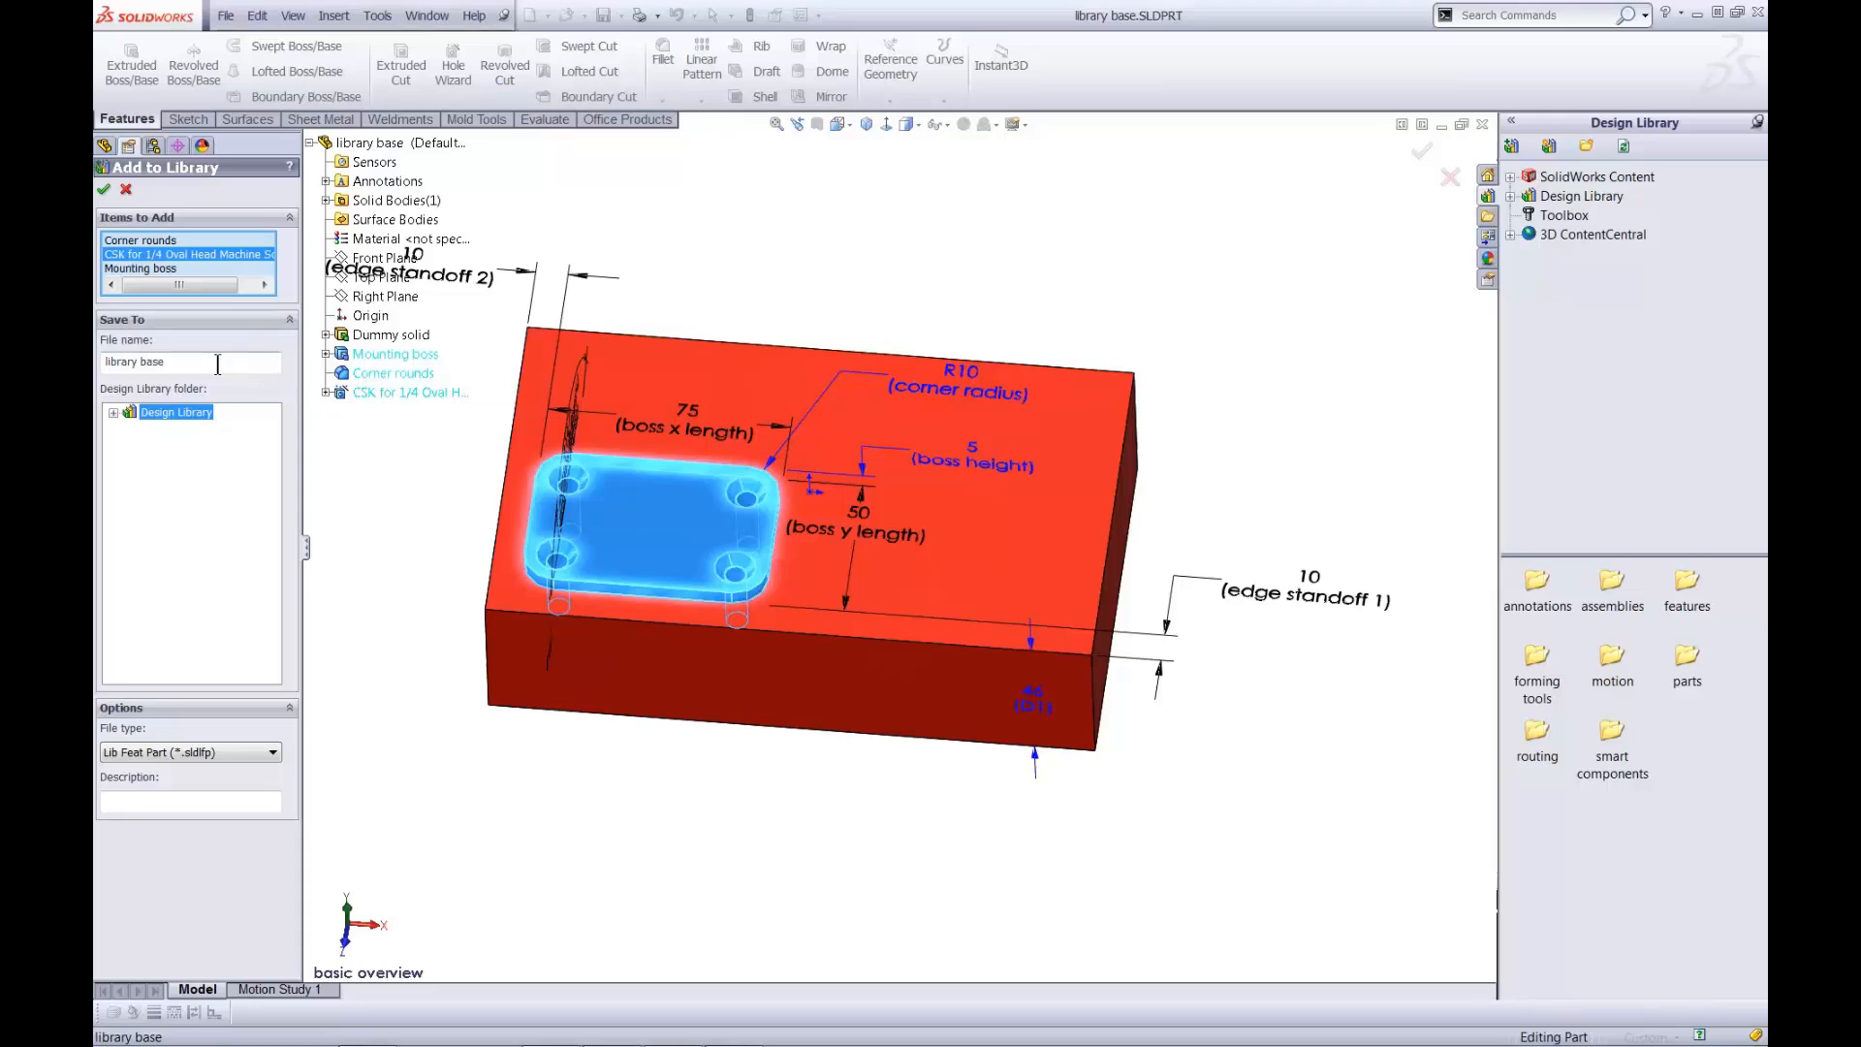
triple_click(154, 362)
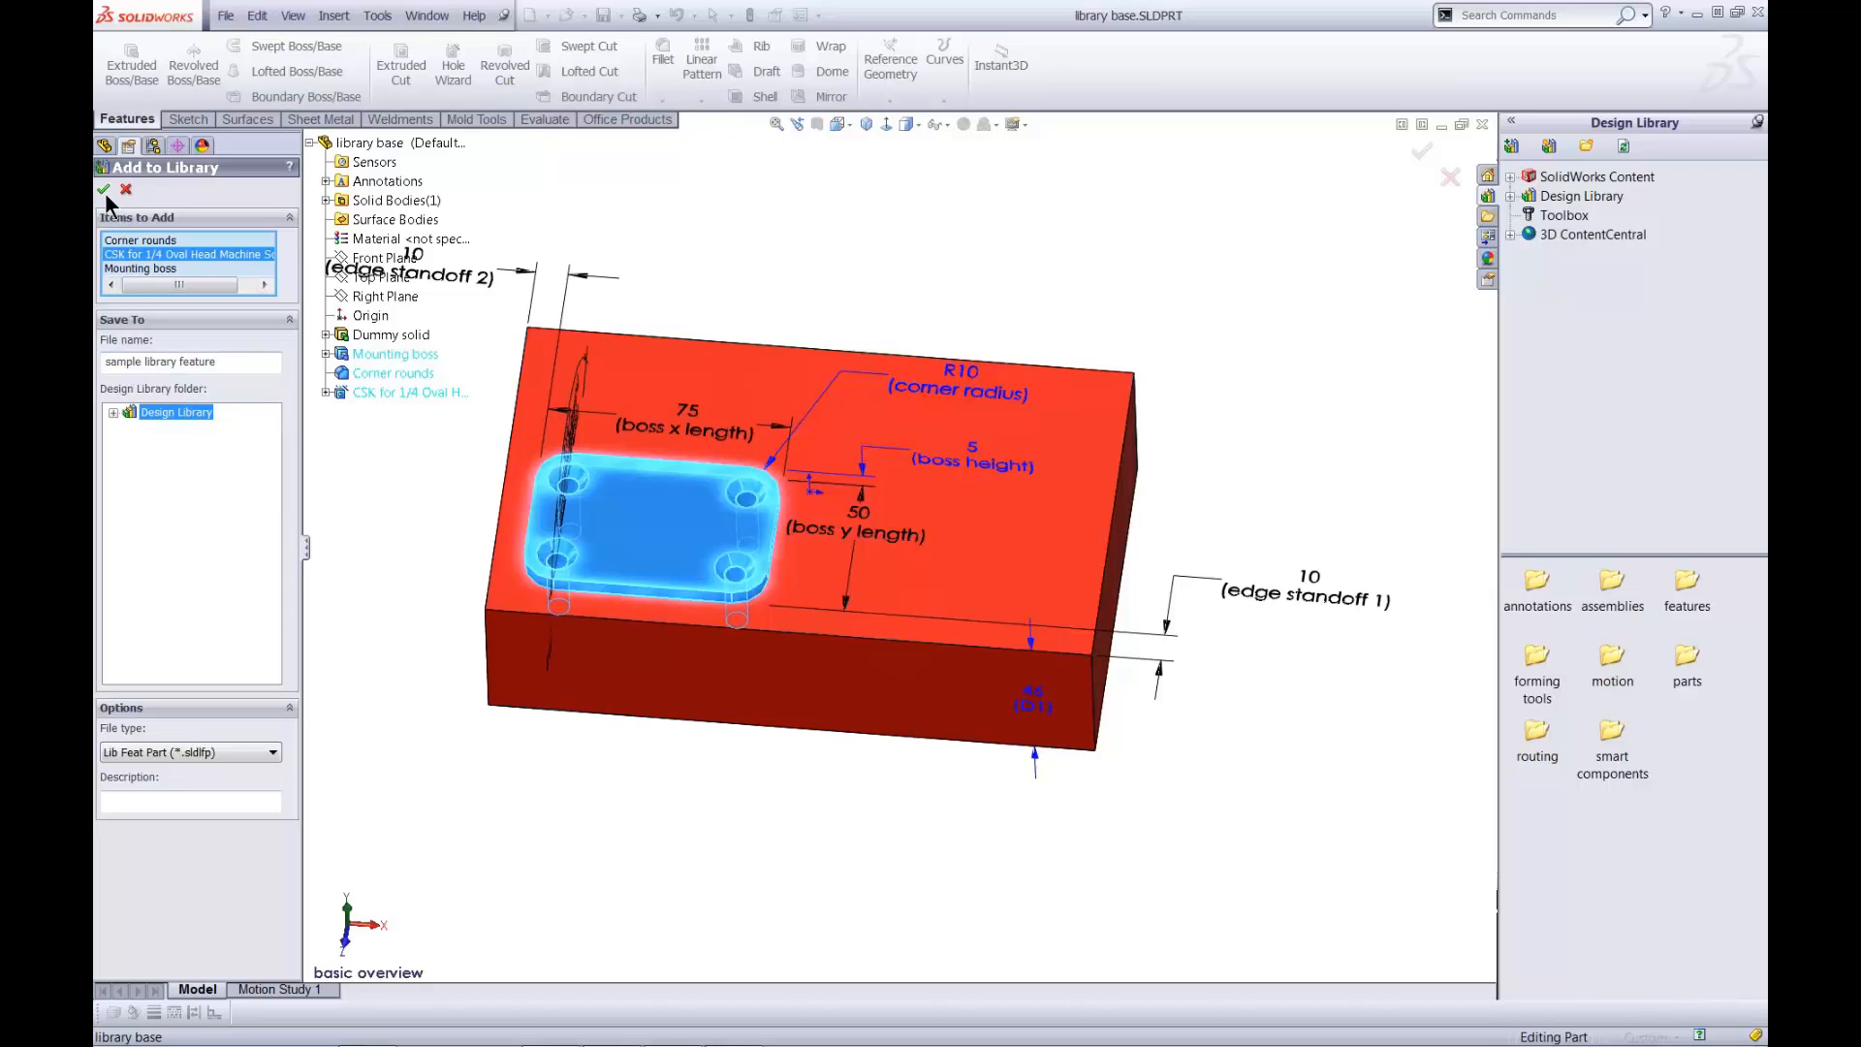
Save 'sample library feature' to the Design Library and open it as its own part.
click(104, 190)
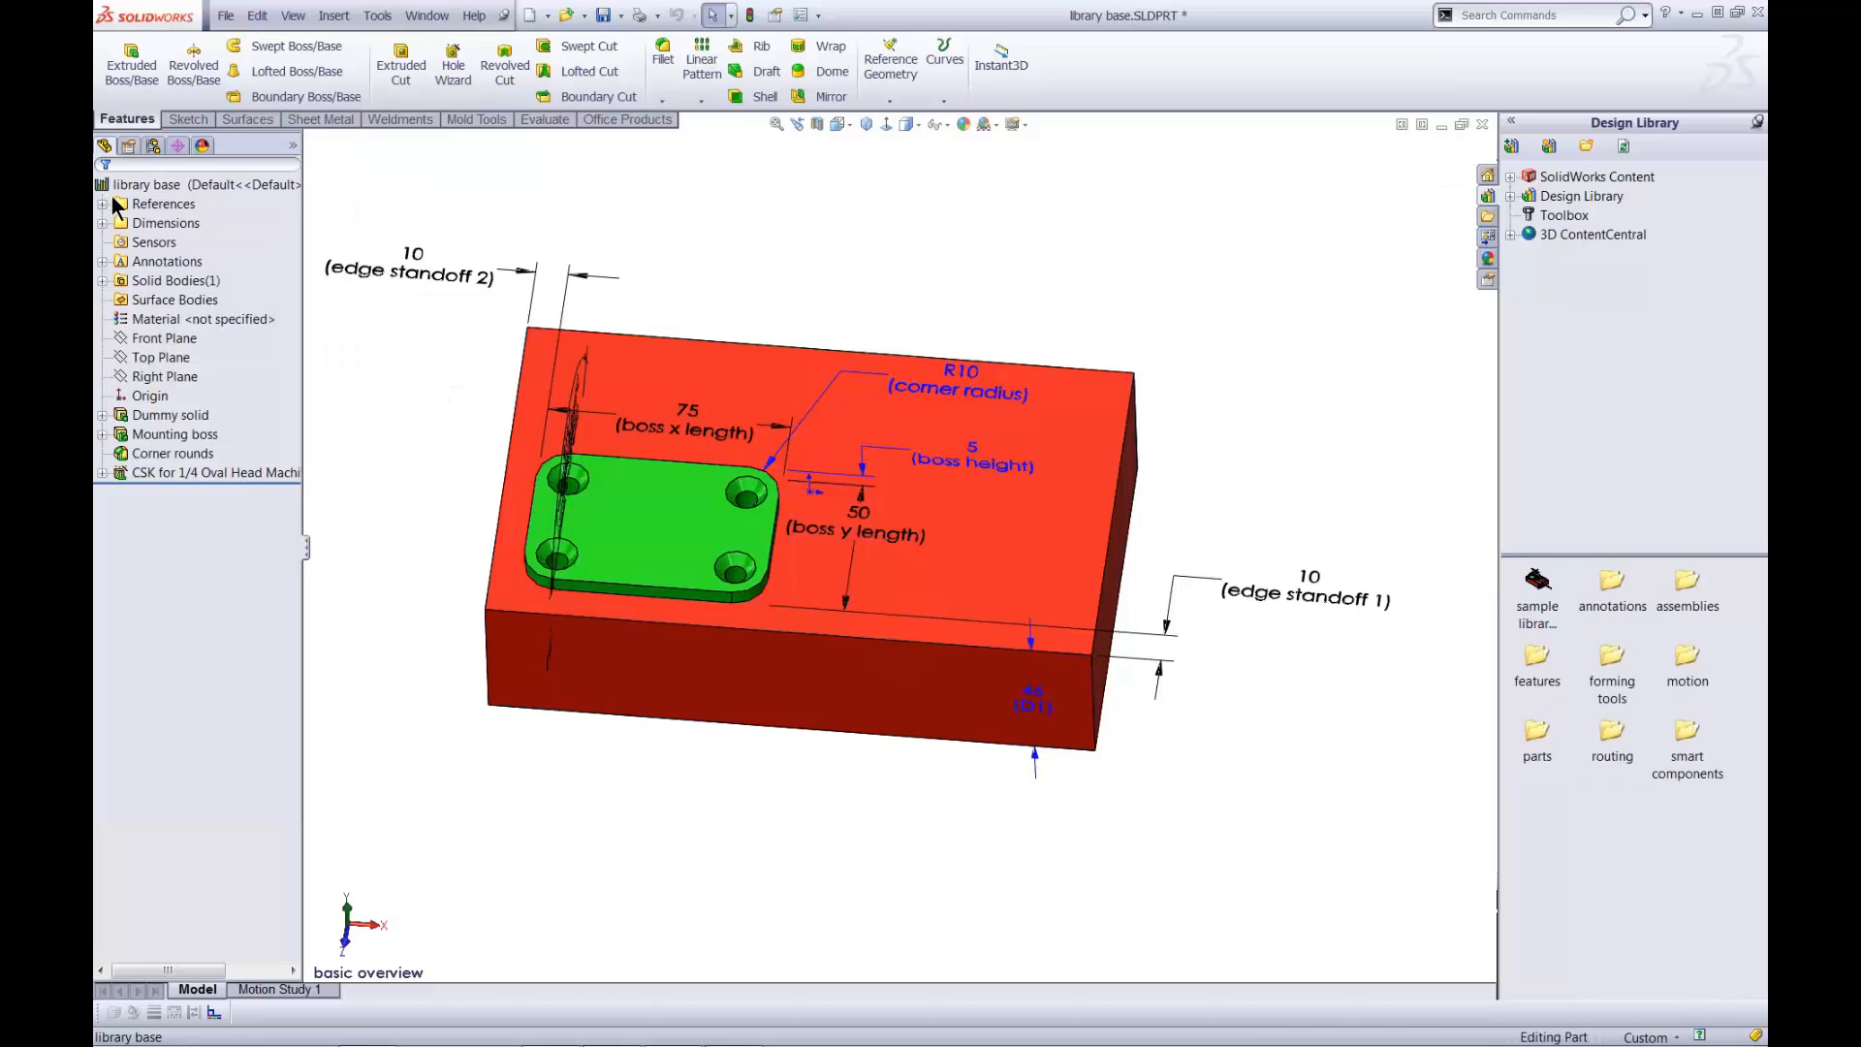
mouse_move(1536, 593)
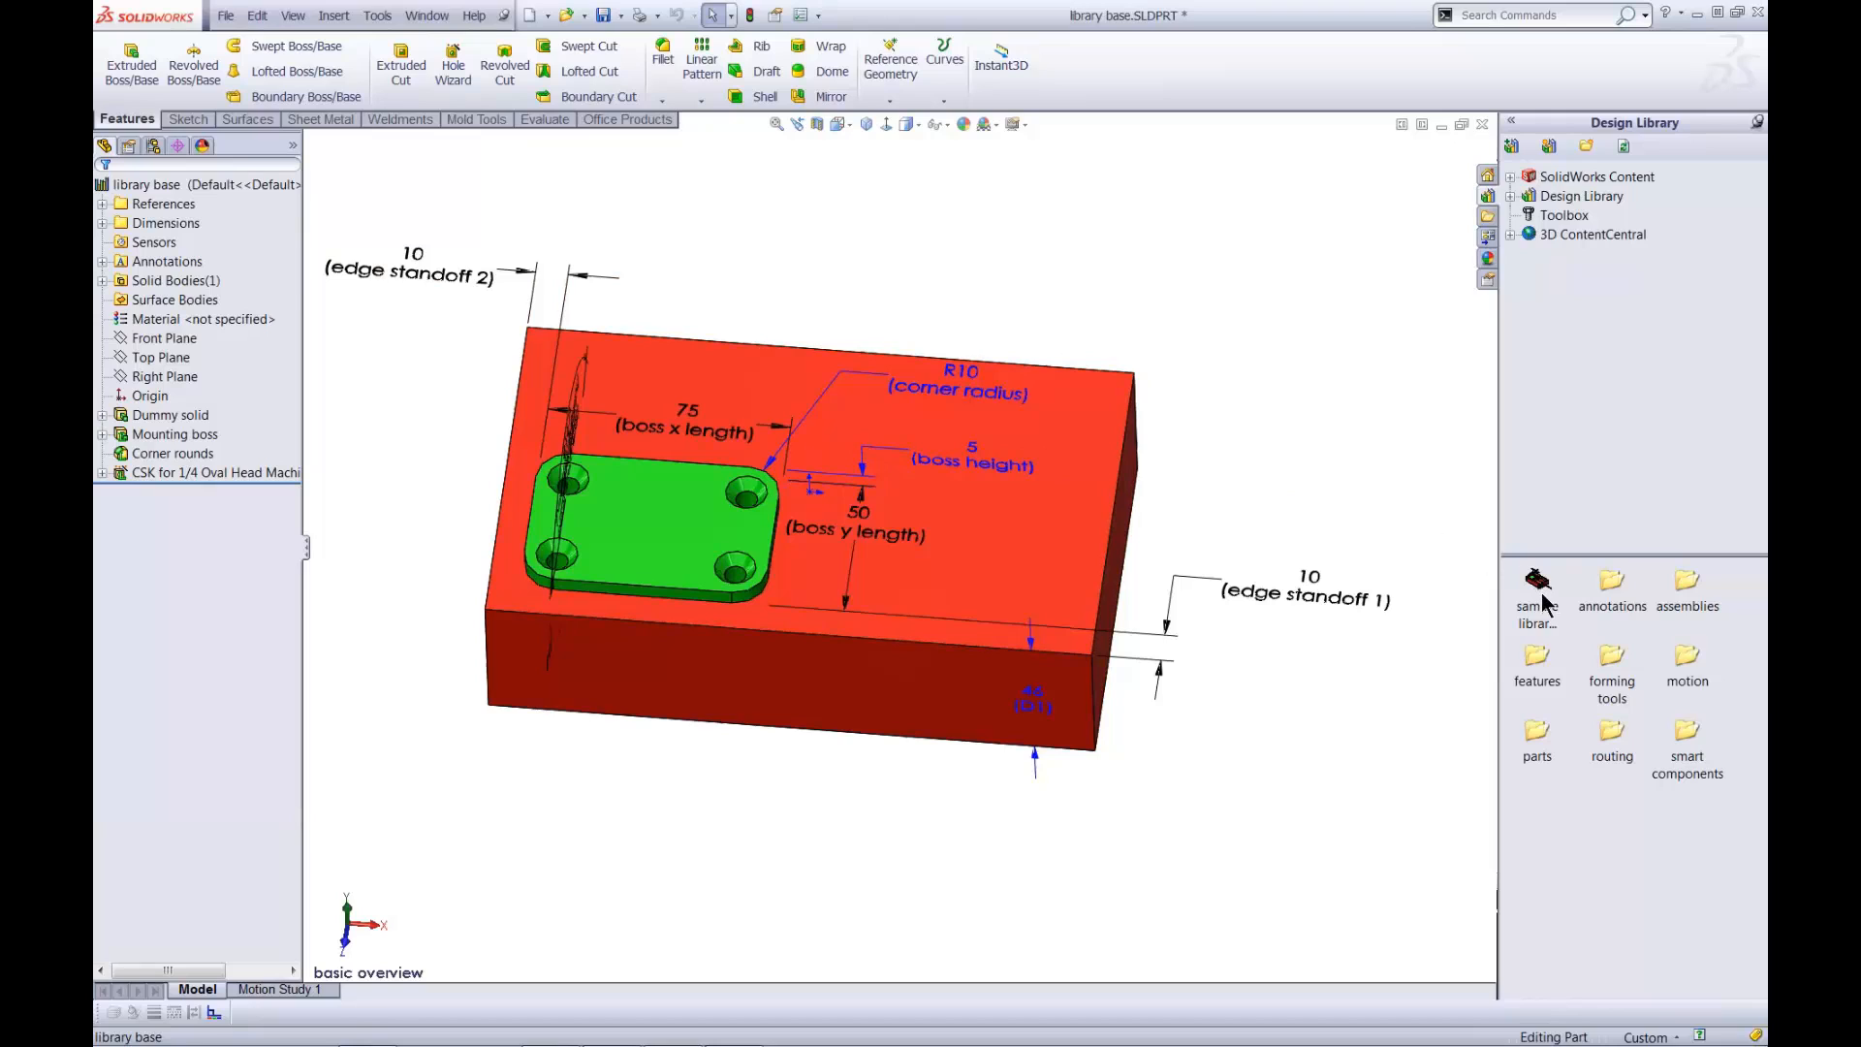
mouse_move(1535, 594)
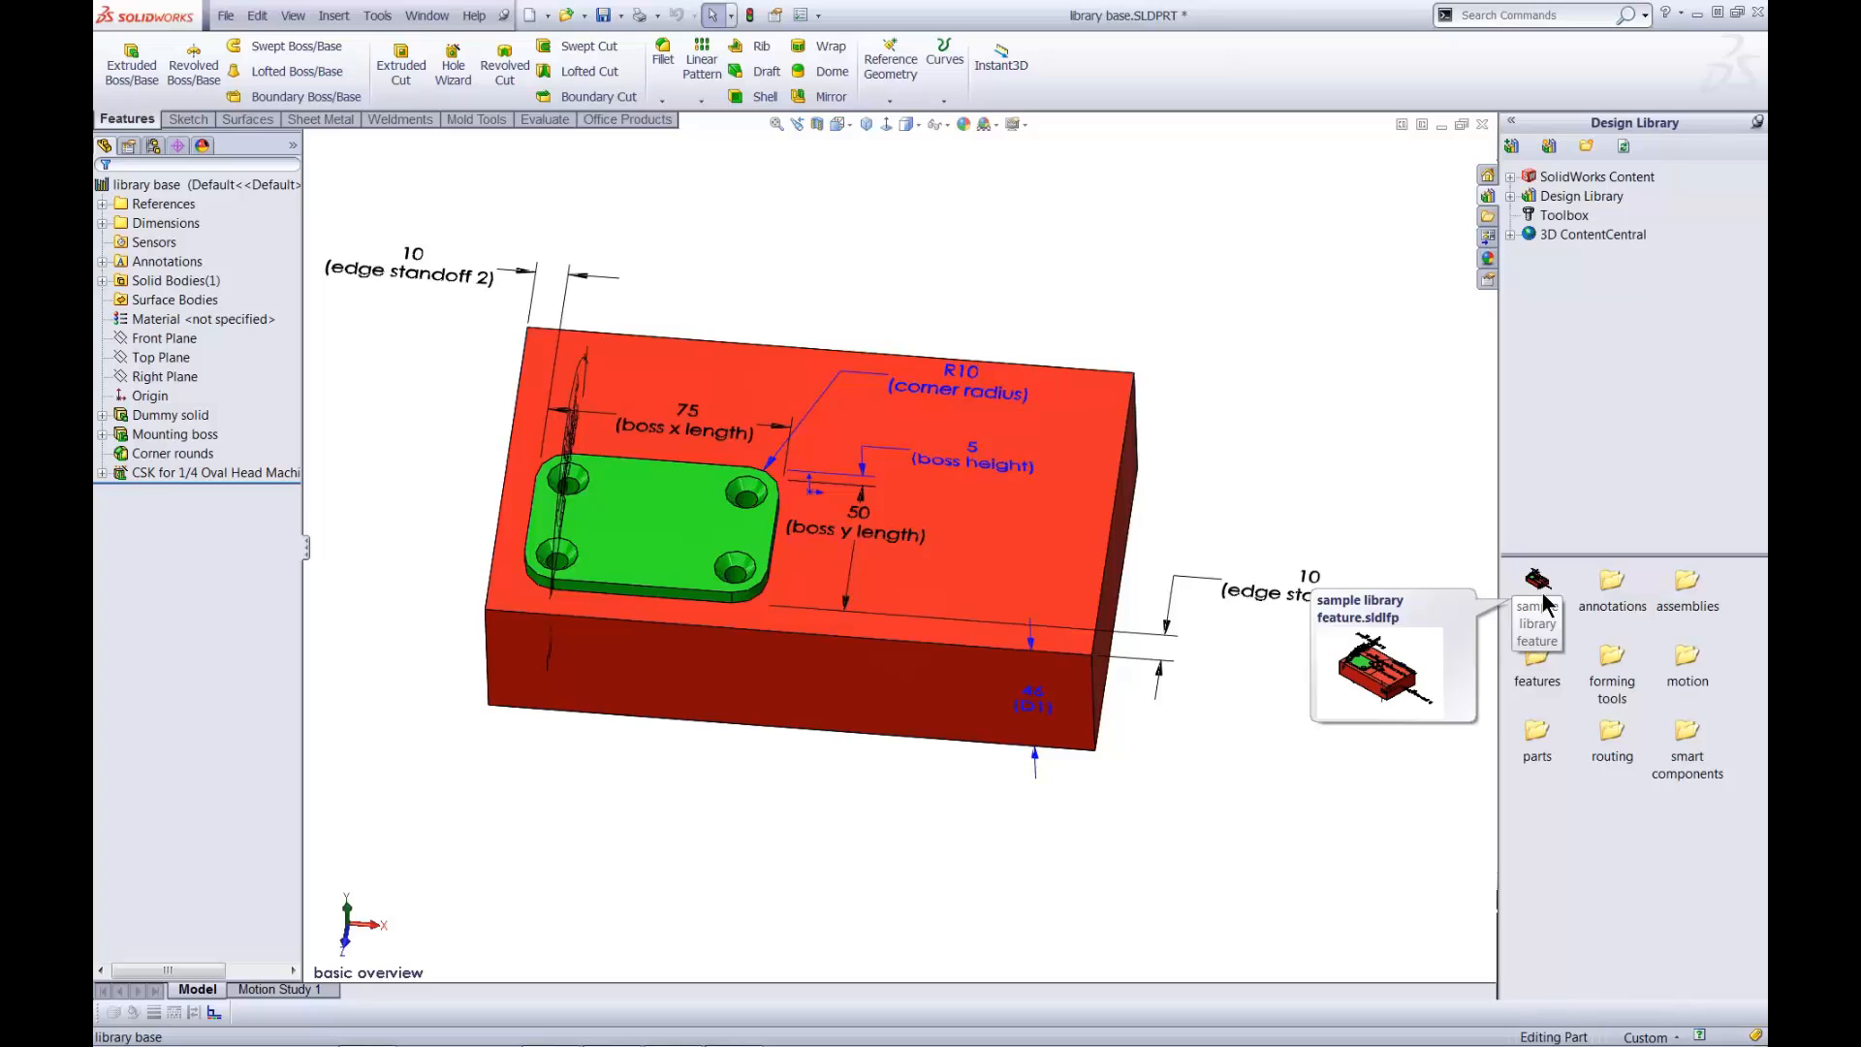
right_click(1538, 582)
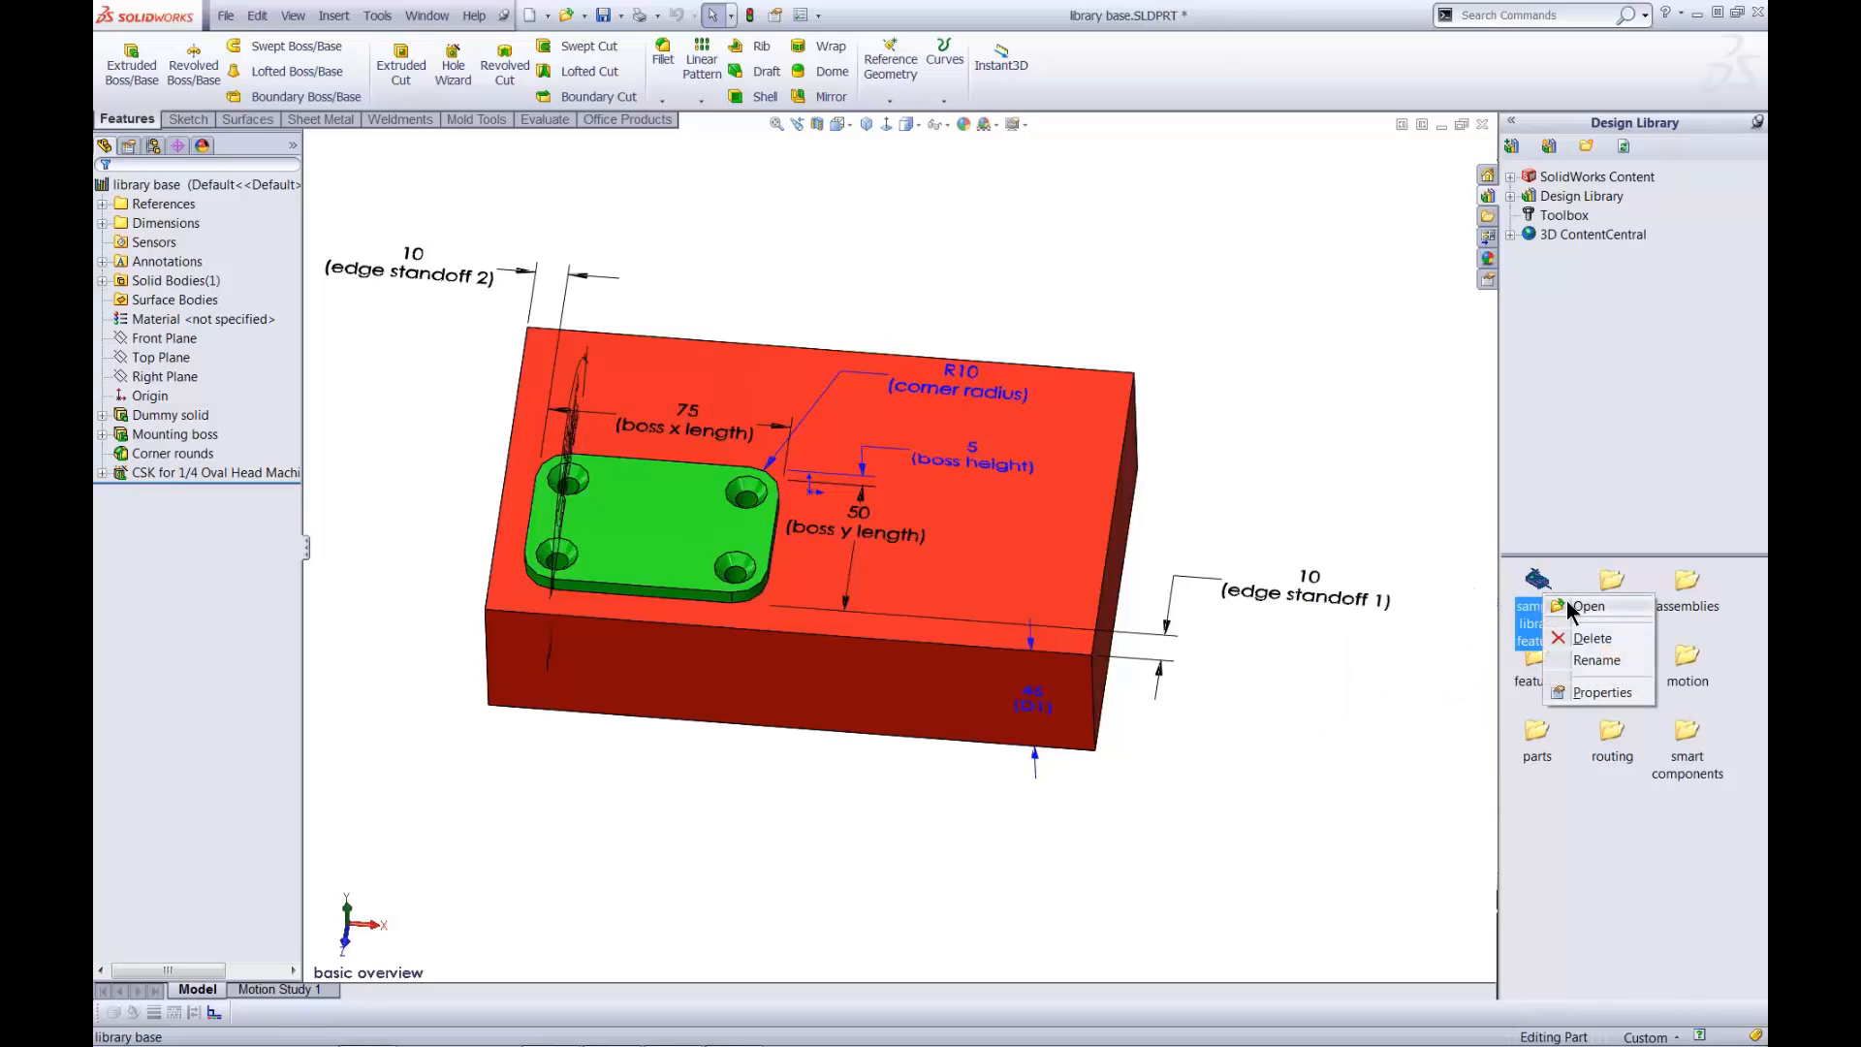
click(1587, 605)
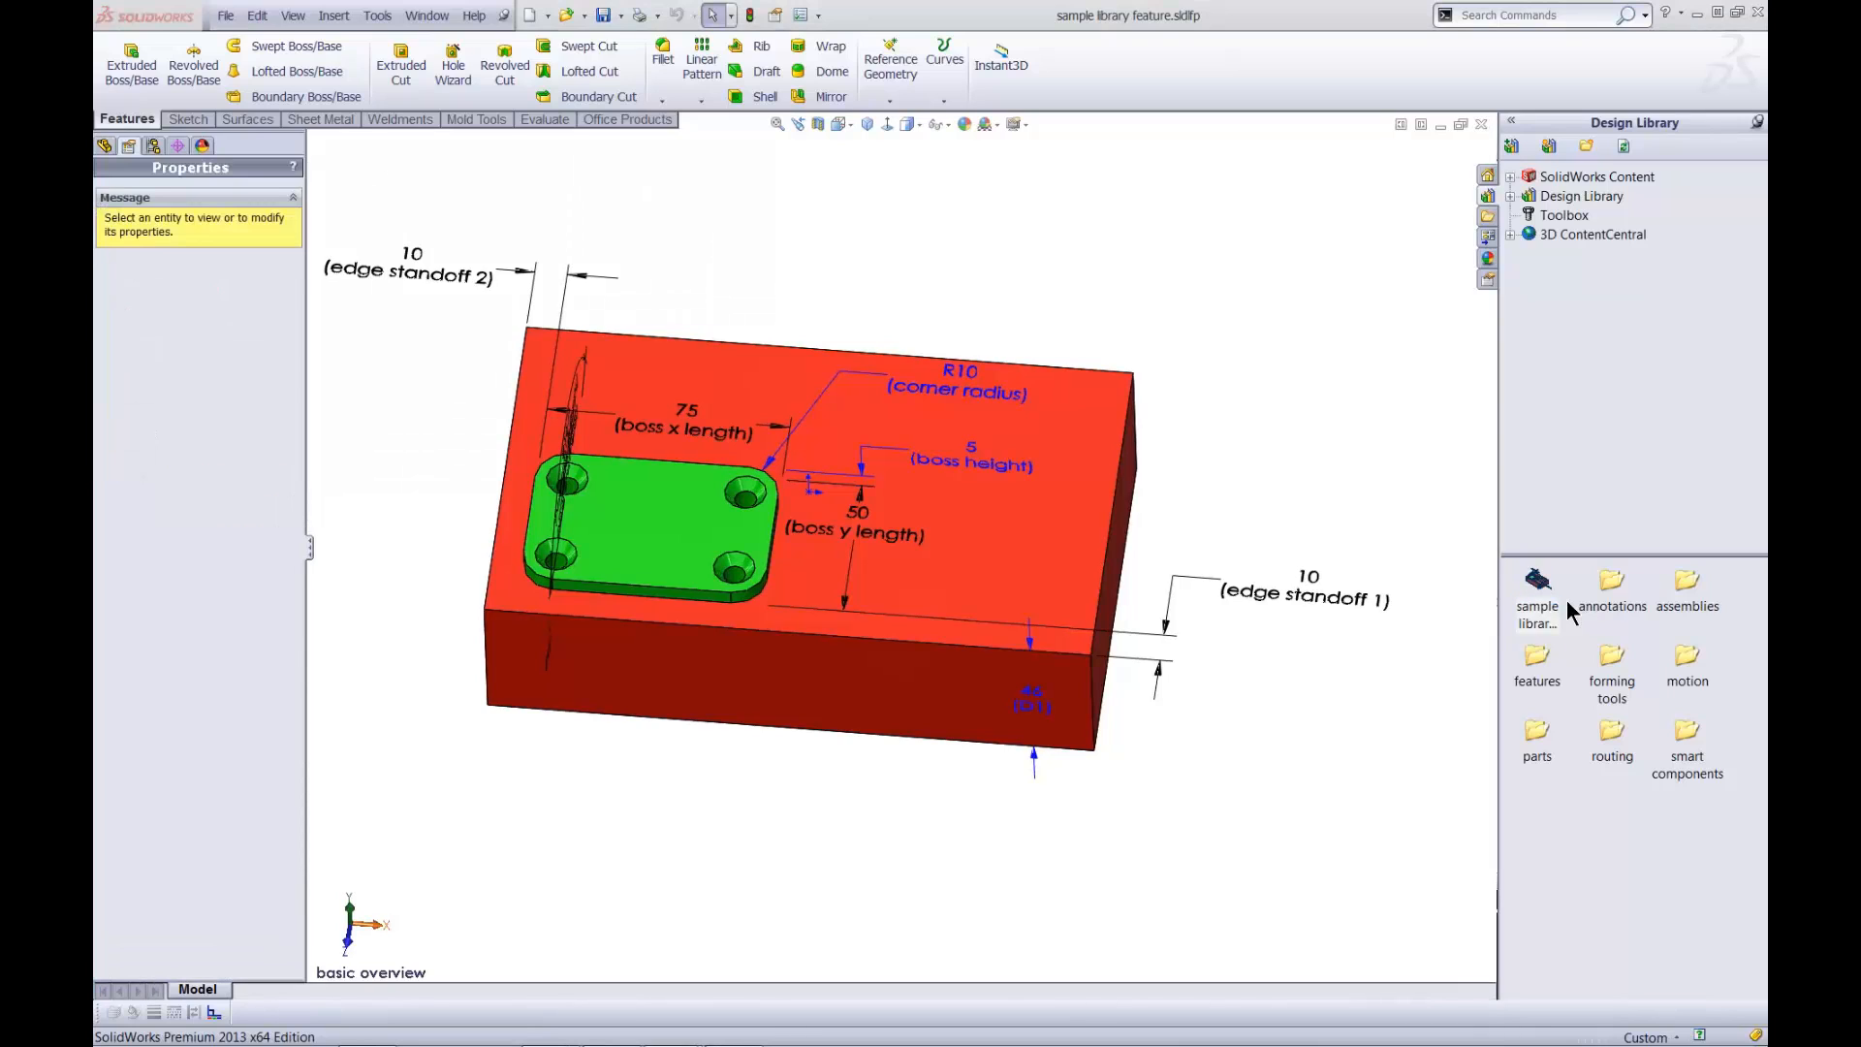
mouse_move(253, 179)
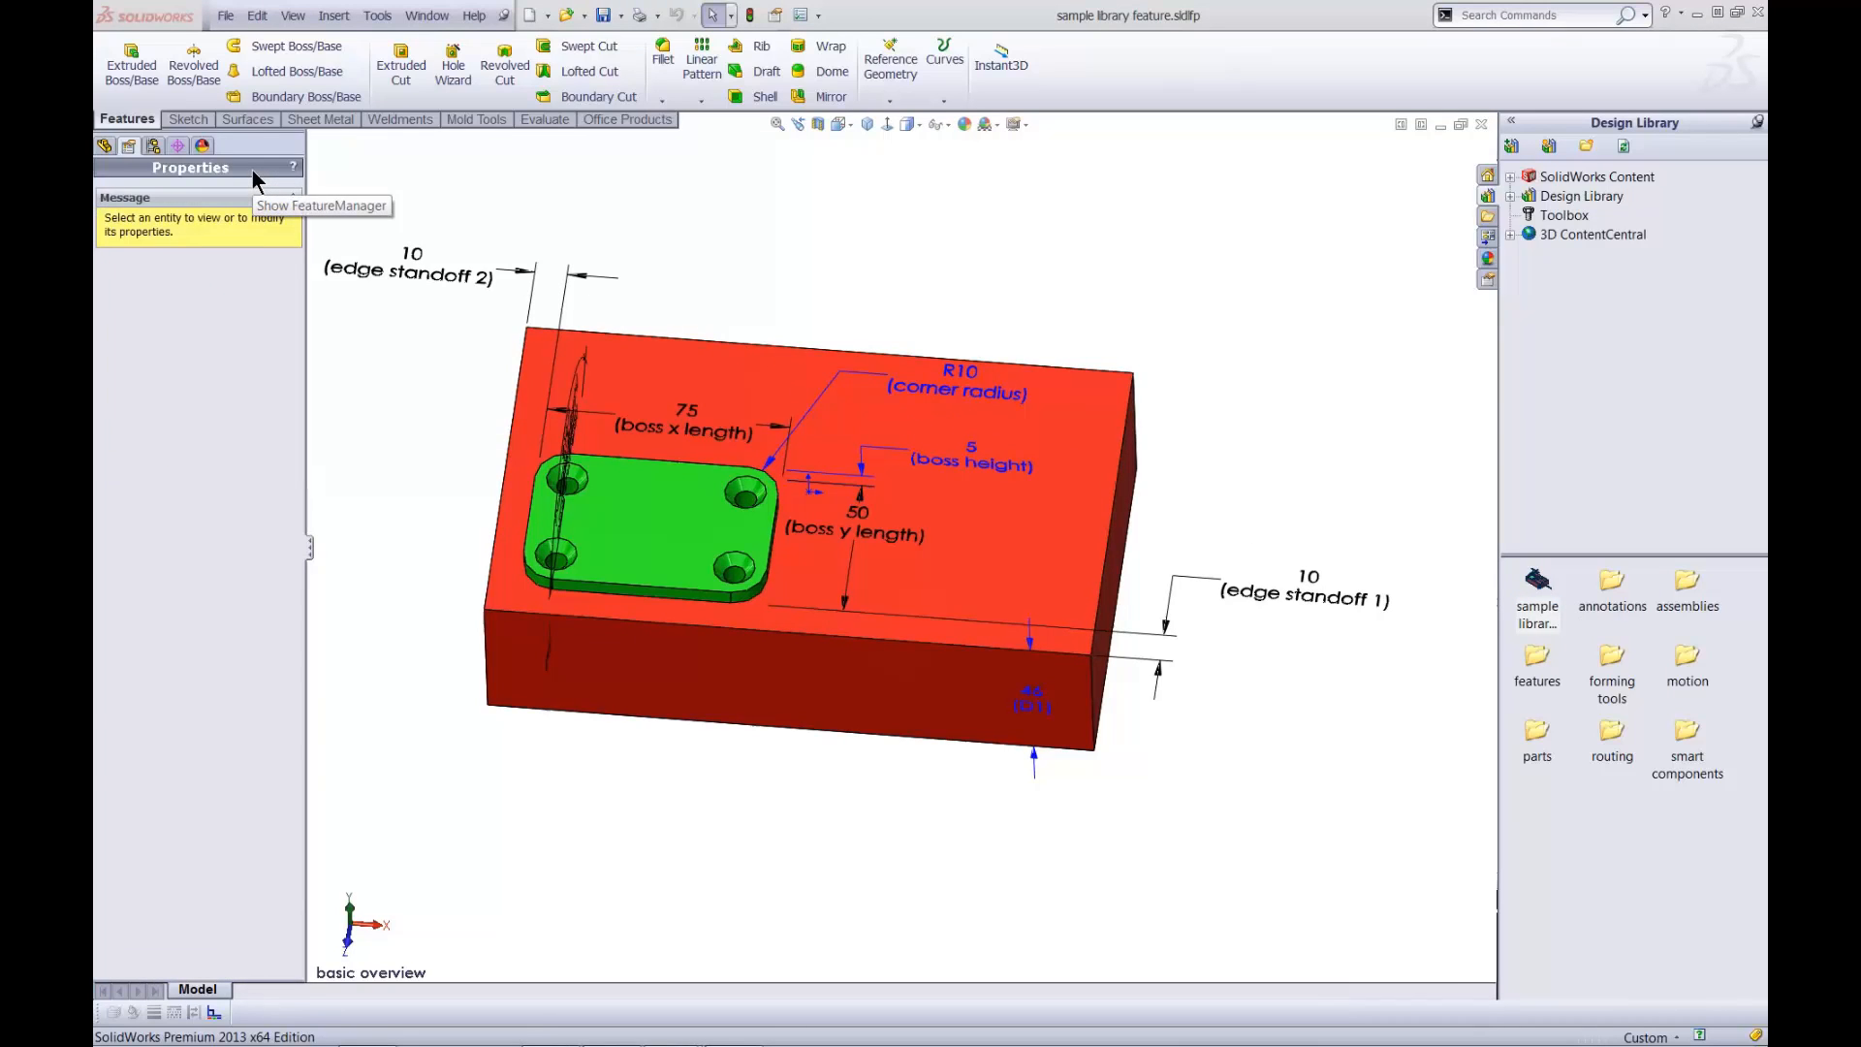
mouse_move(105, 146)
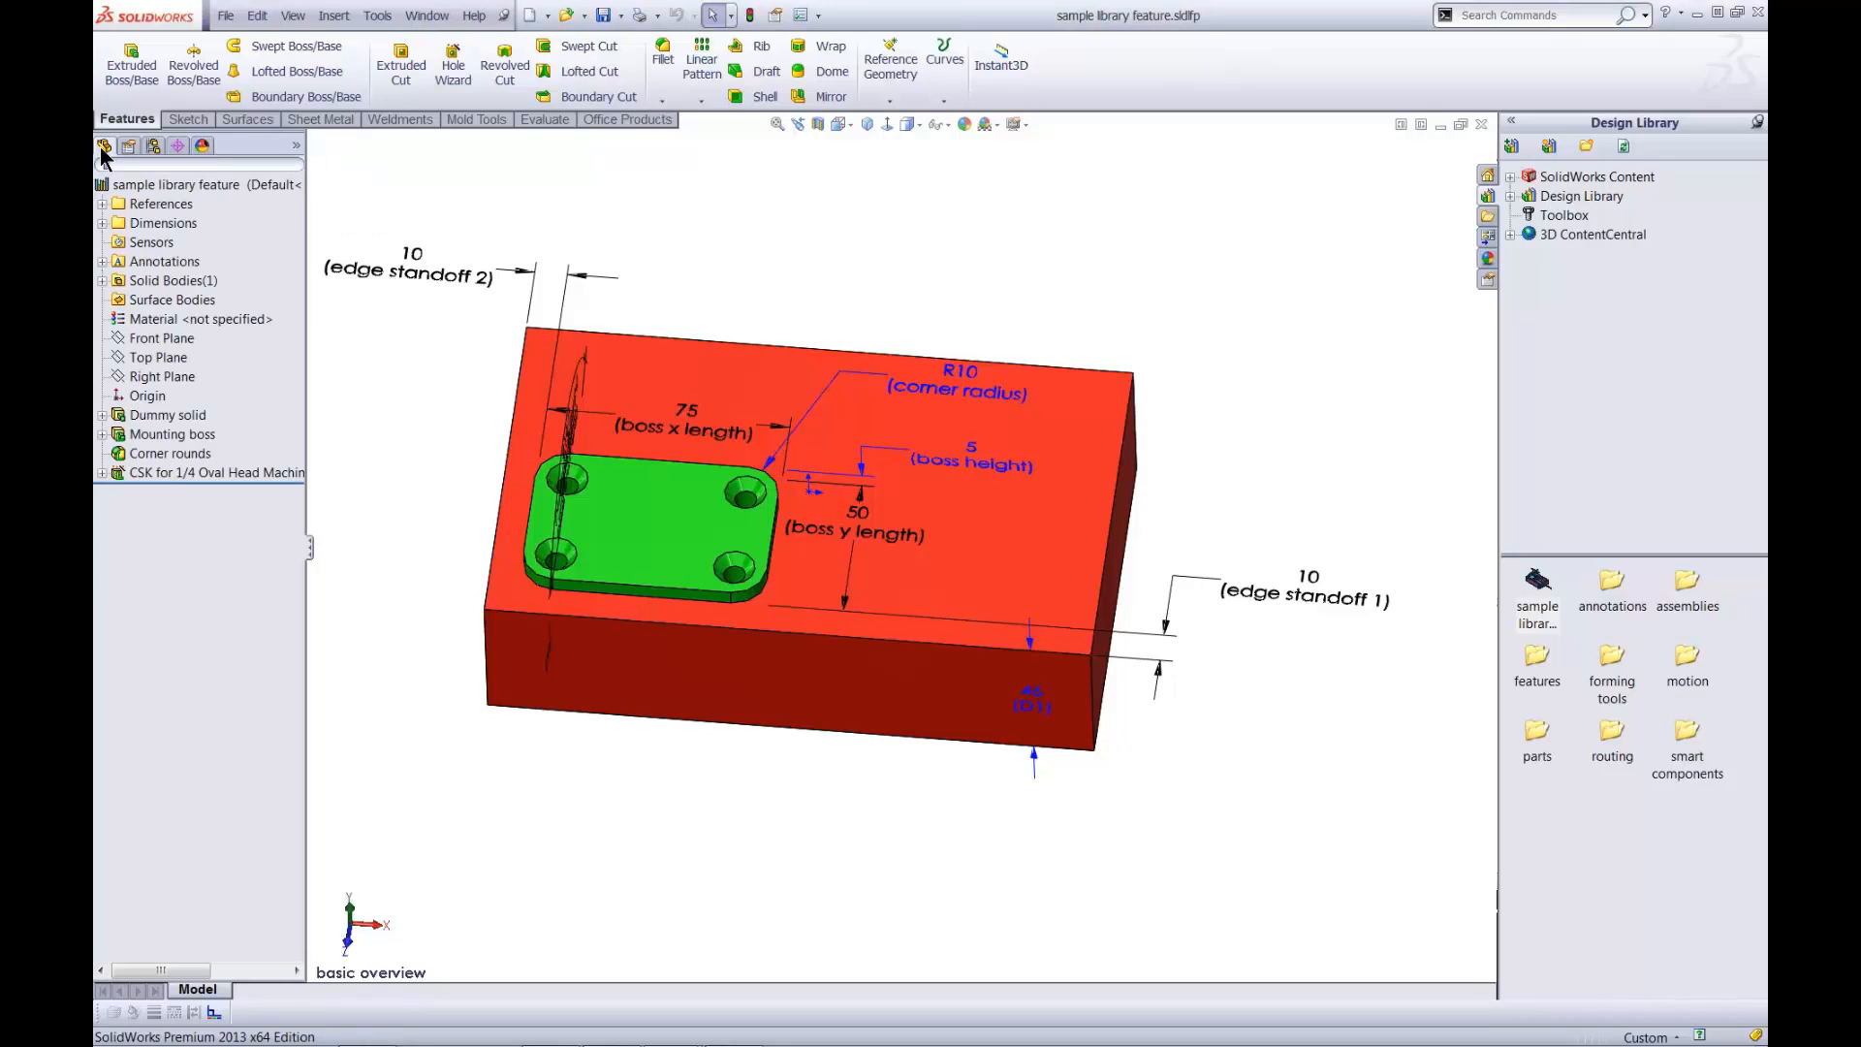
Move both edge standoffs into Locating Dimensions and the hole dimensions into Internal Dimensions.
click(162, 202)
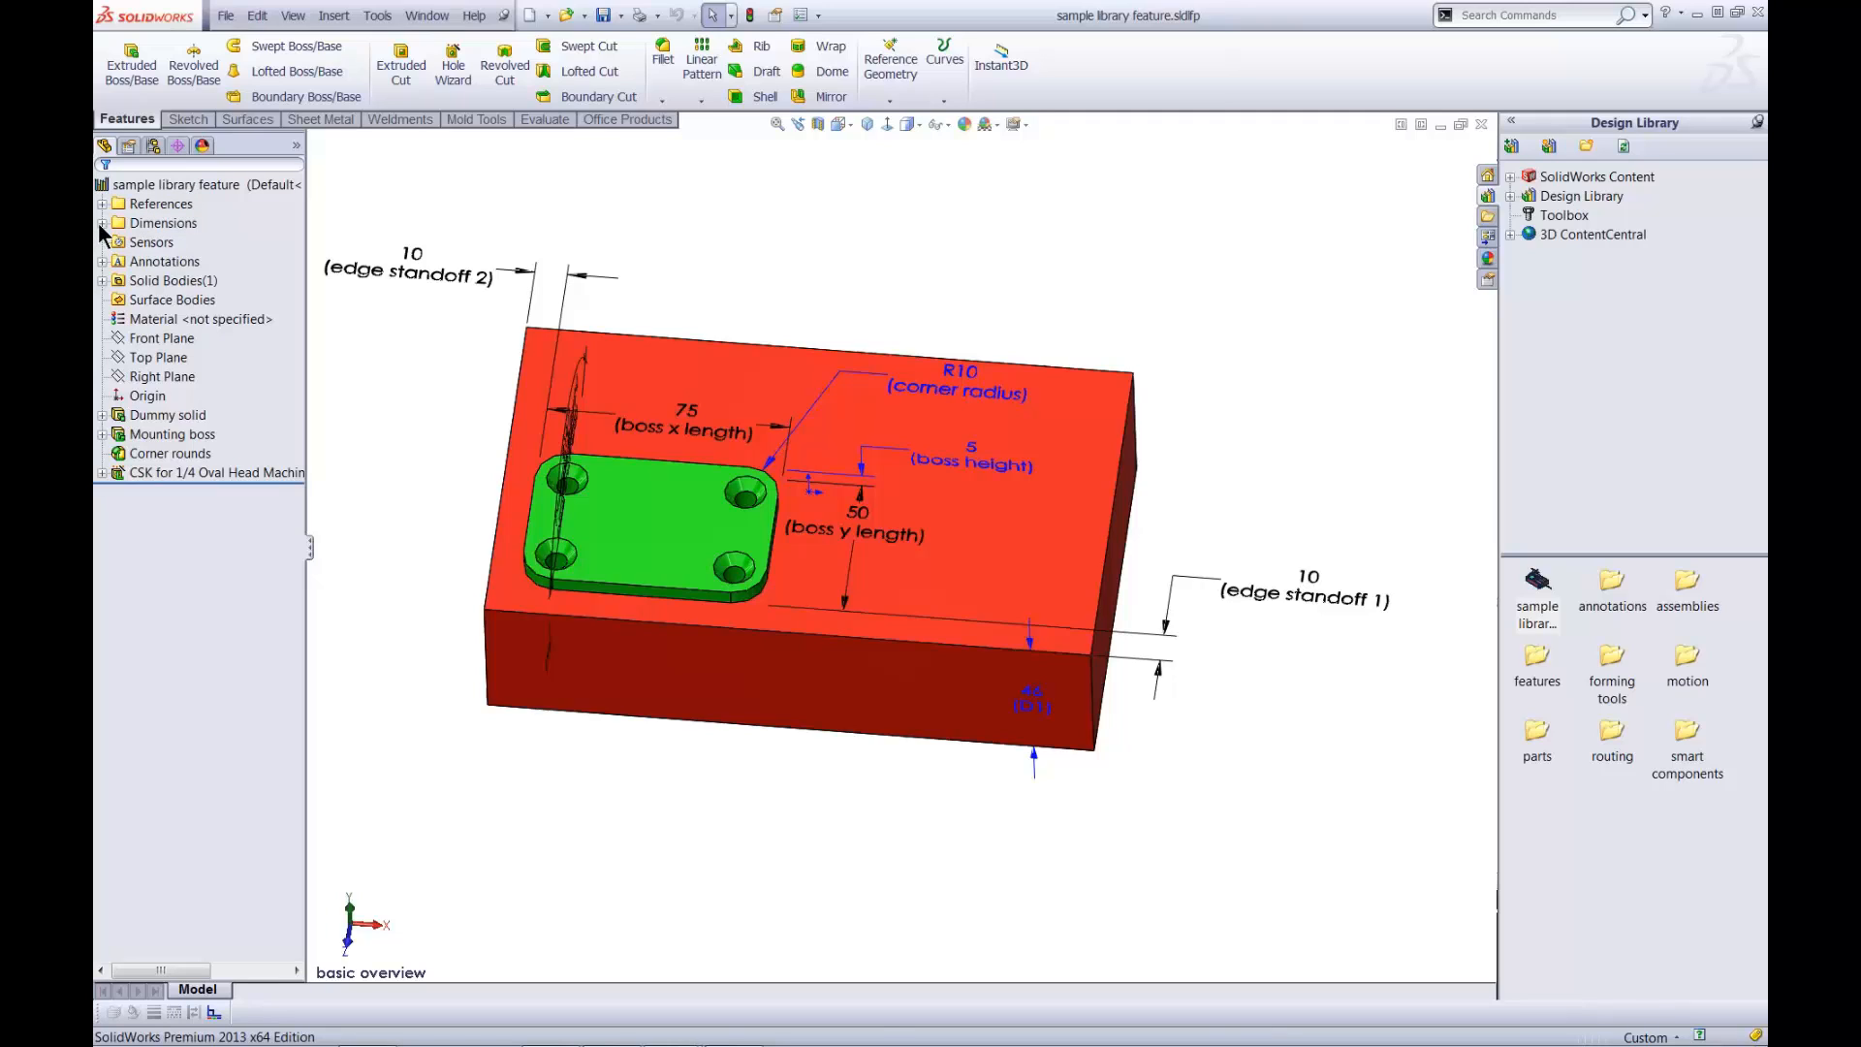
click(102, 223)
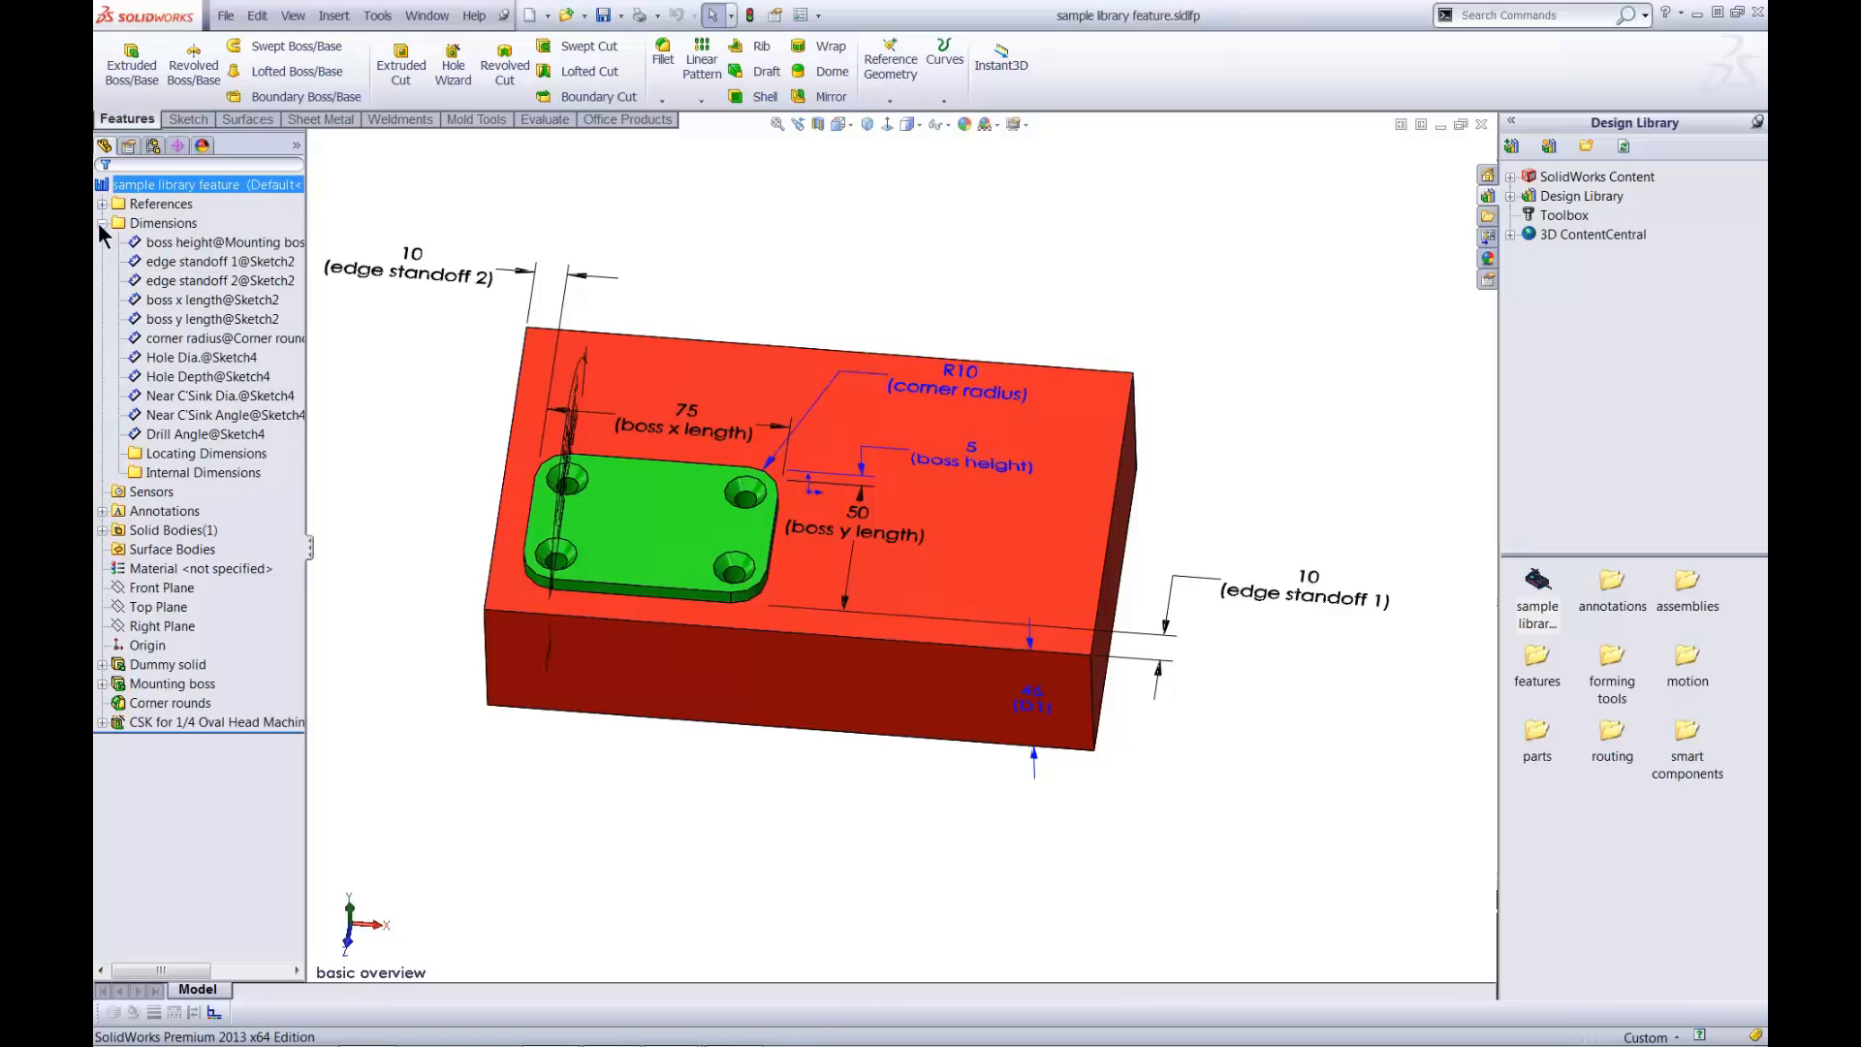
click(205, 454)
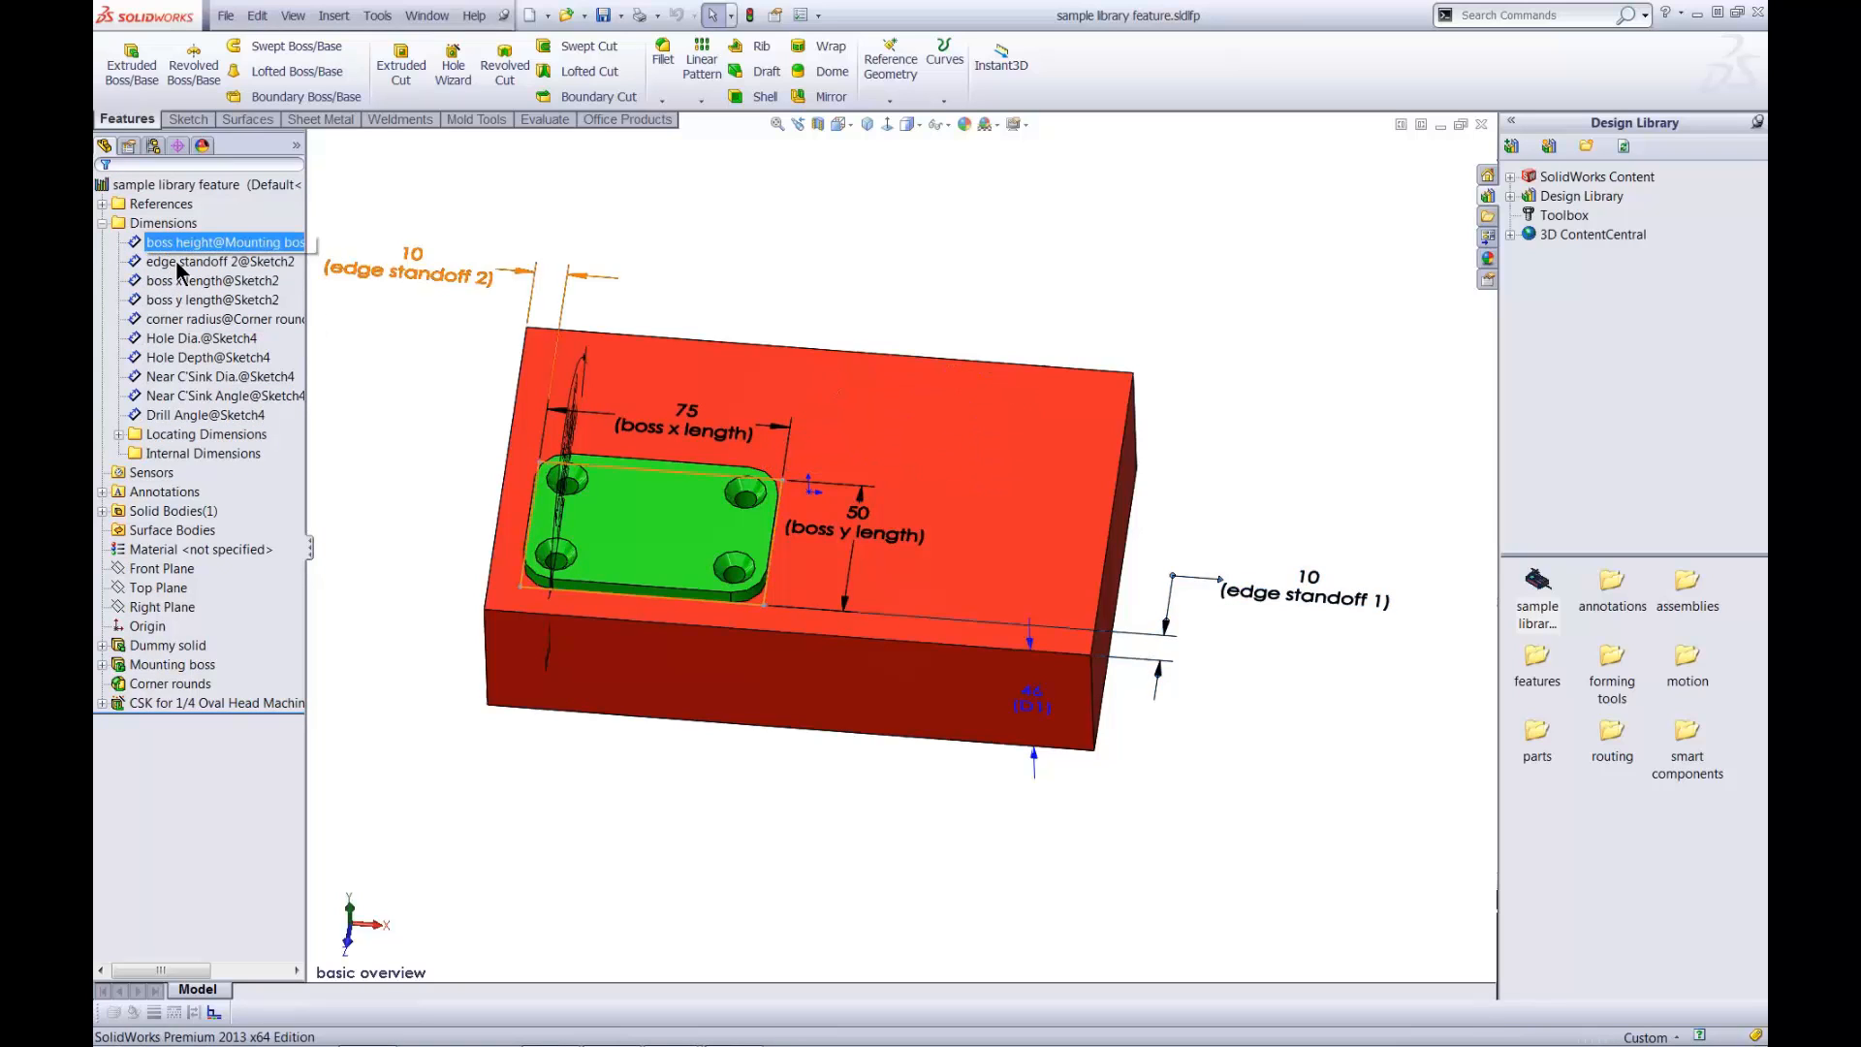
click(206, 433)
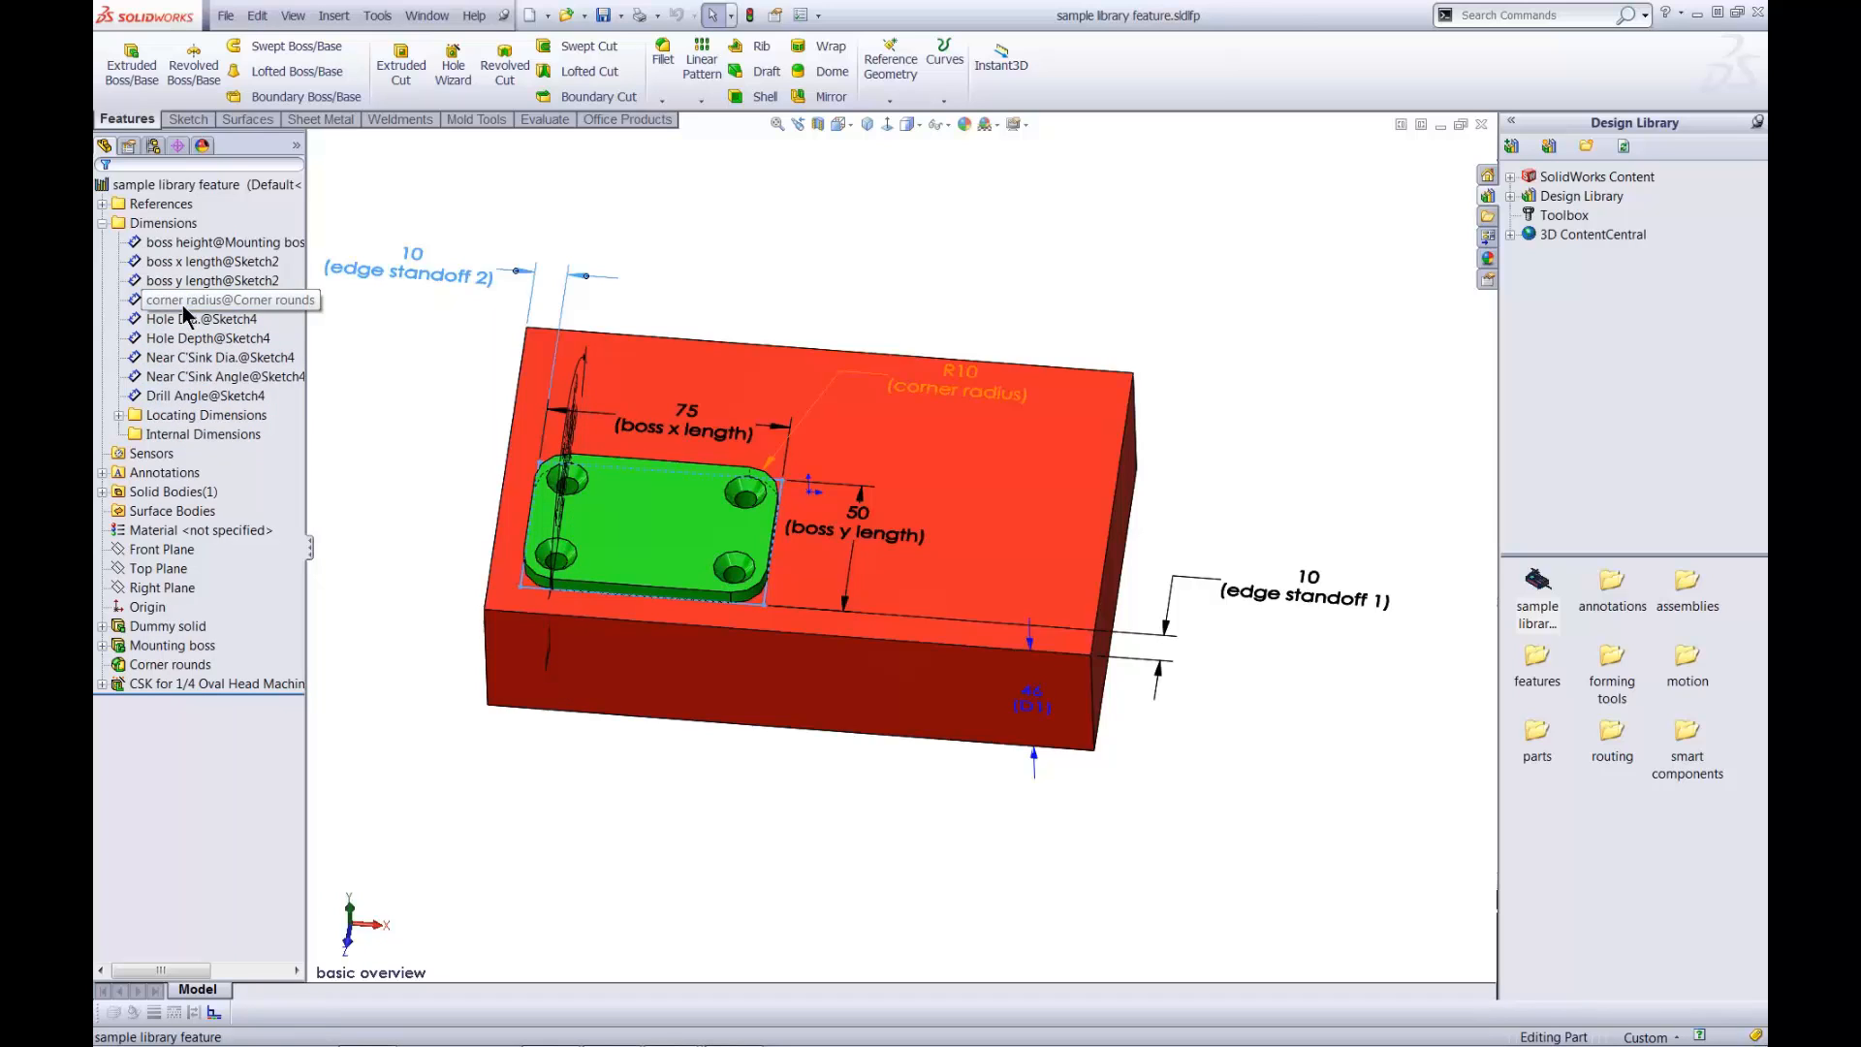
click(206, 414)
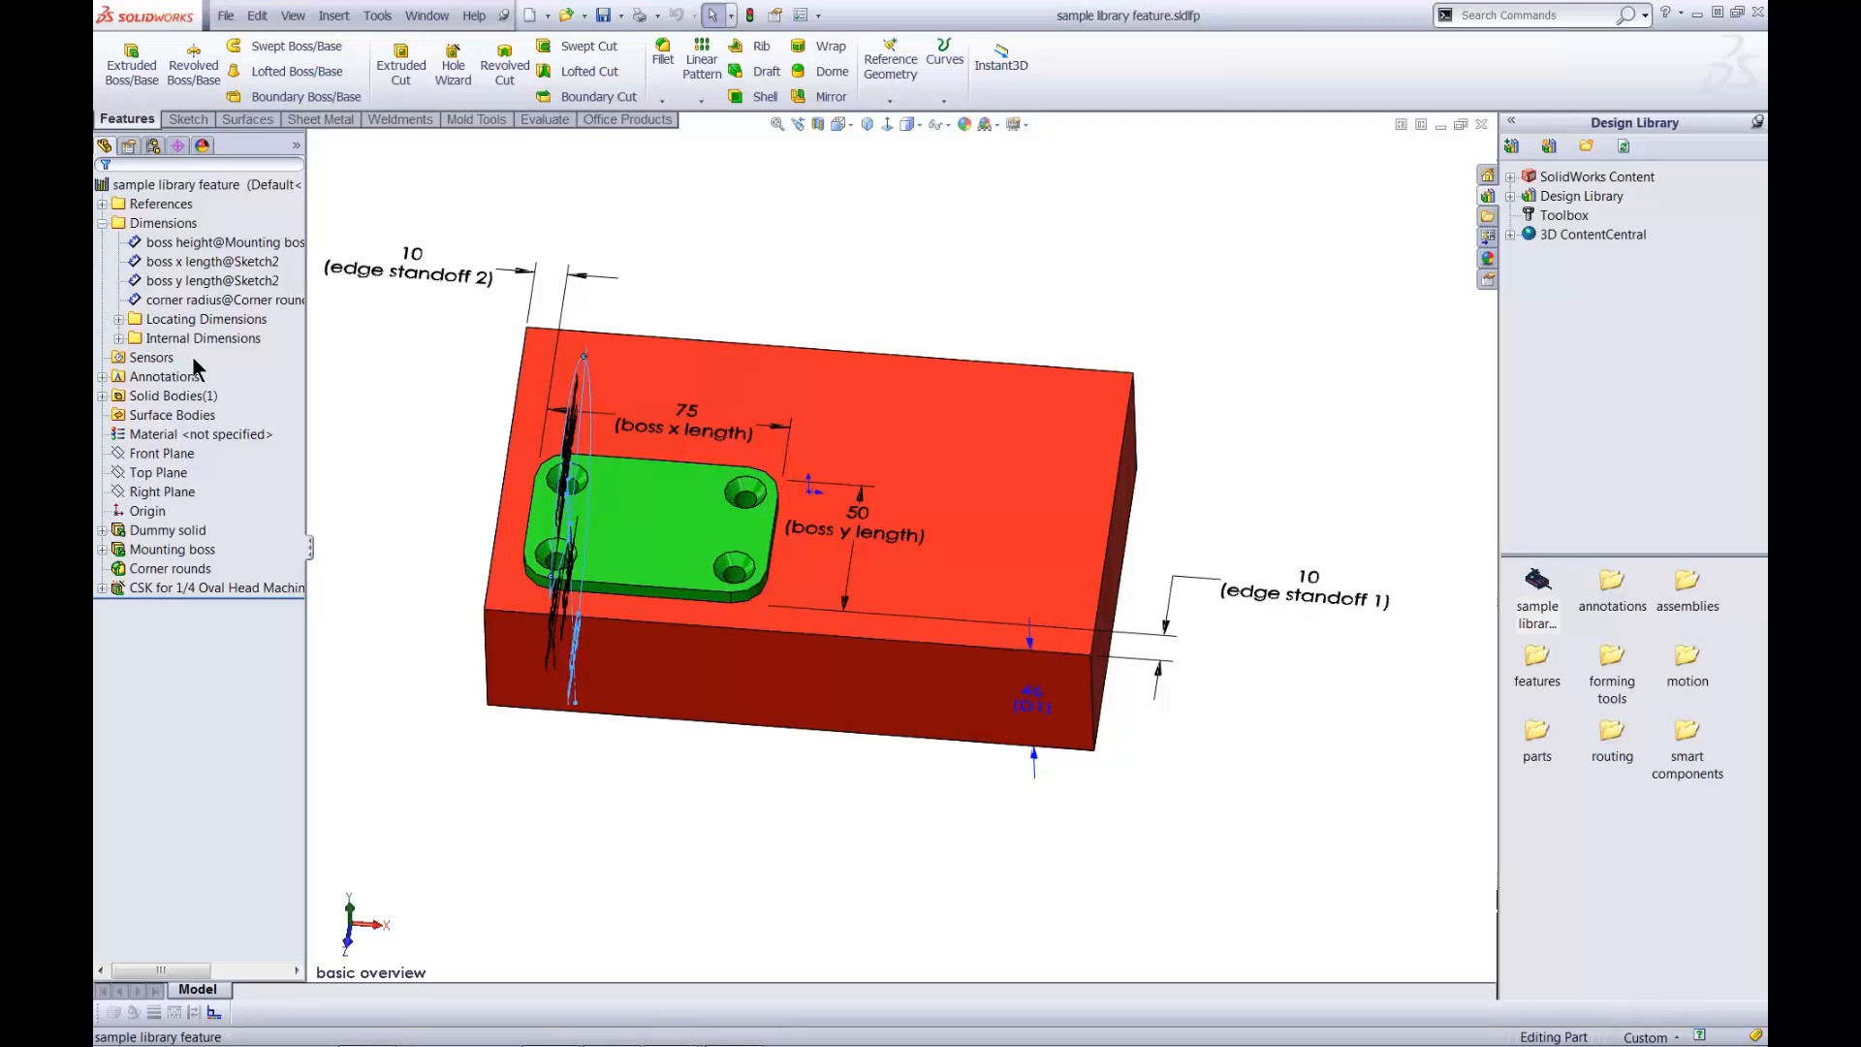
mouse_move(592, 26)
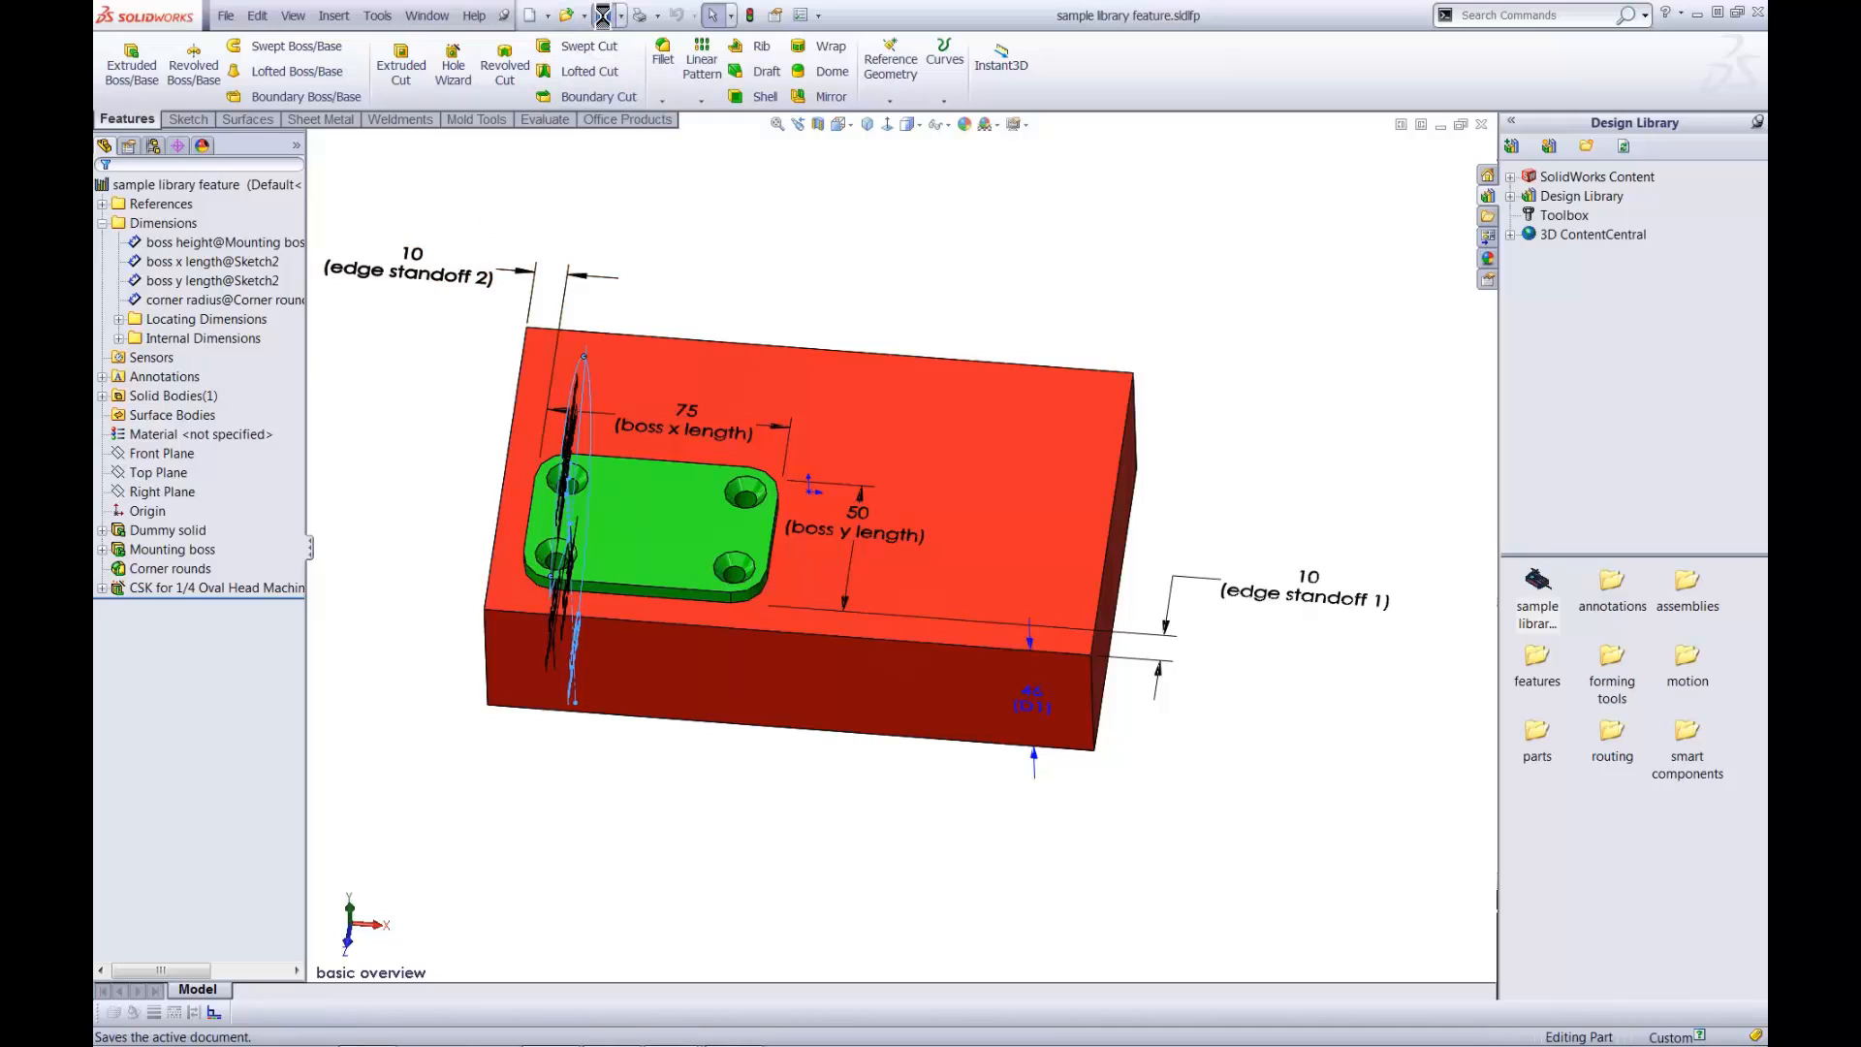
mouse_move(766, 70)
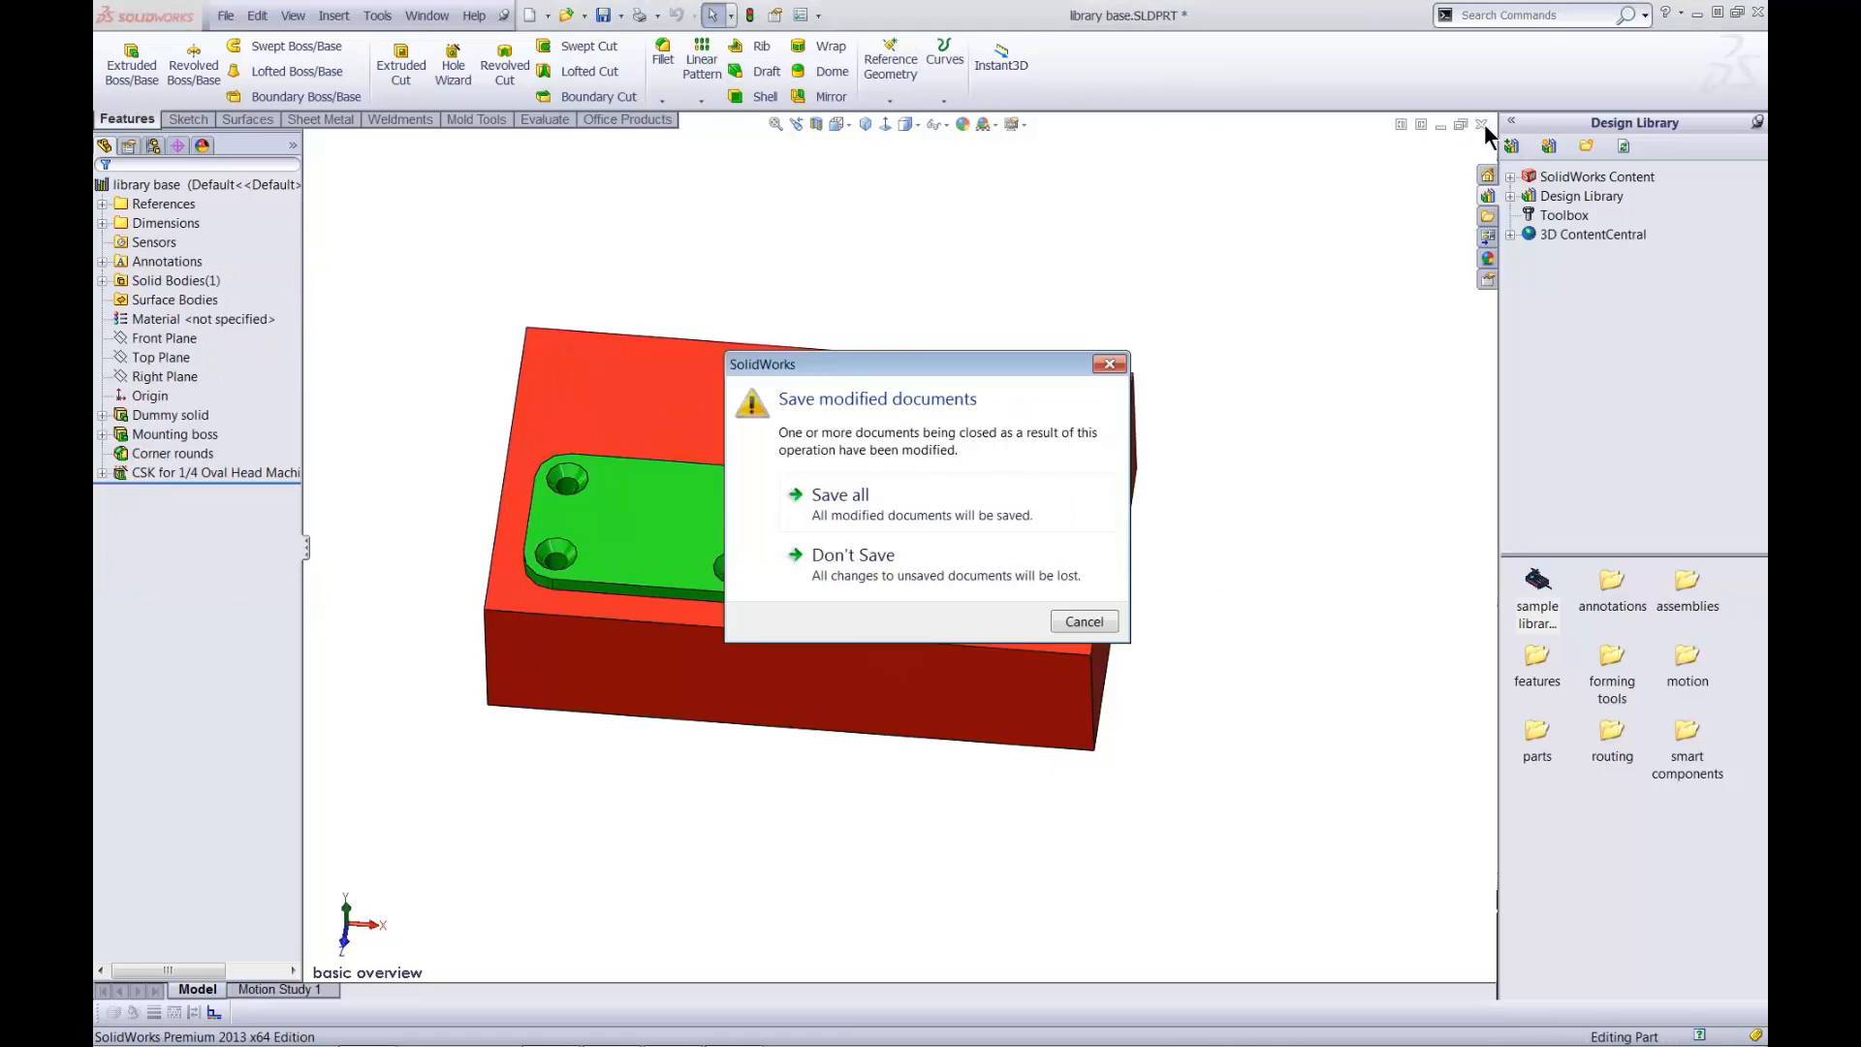
Save and close the library documents, then open block.SLDPRT from the recent files list.
click(852, 555)
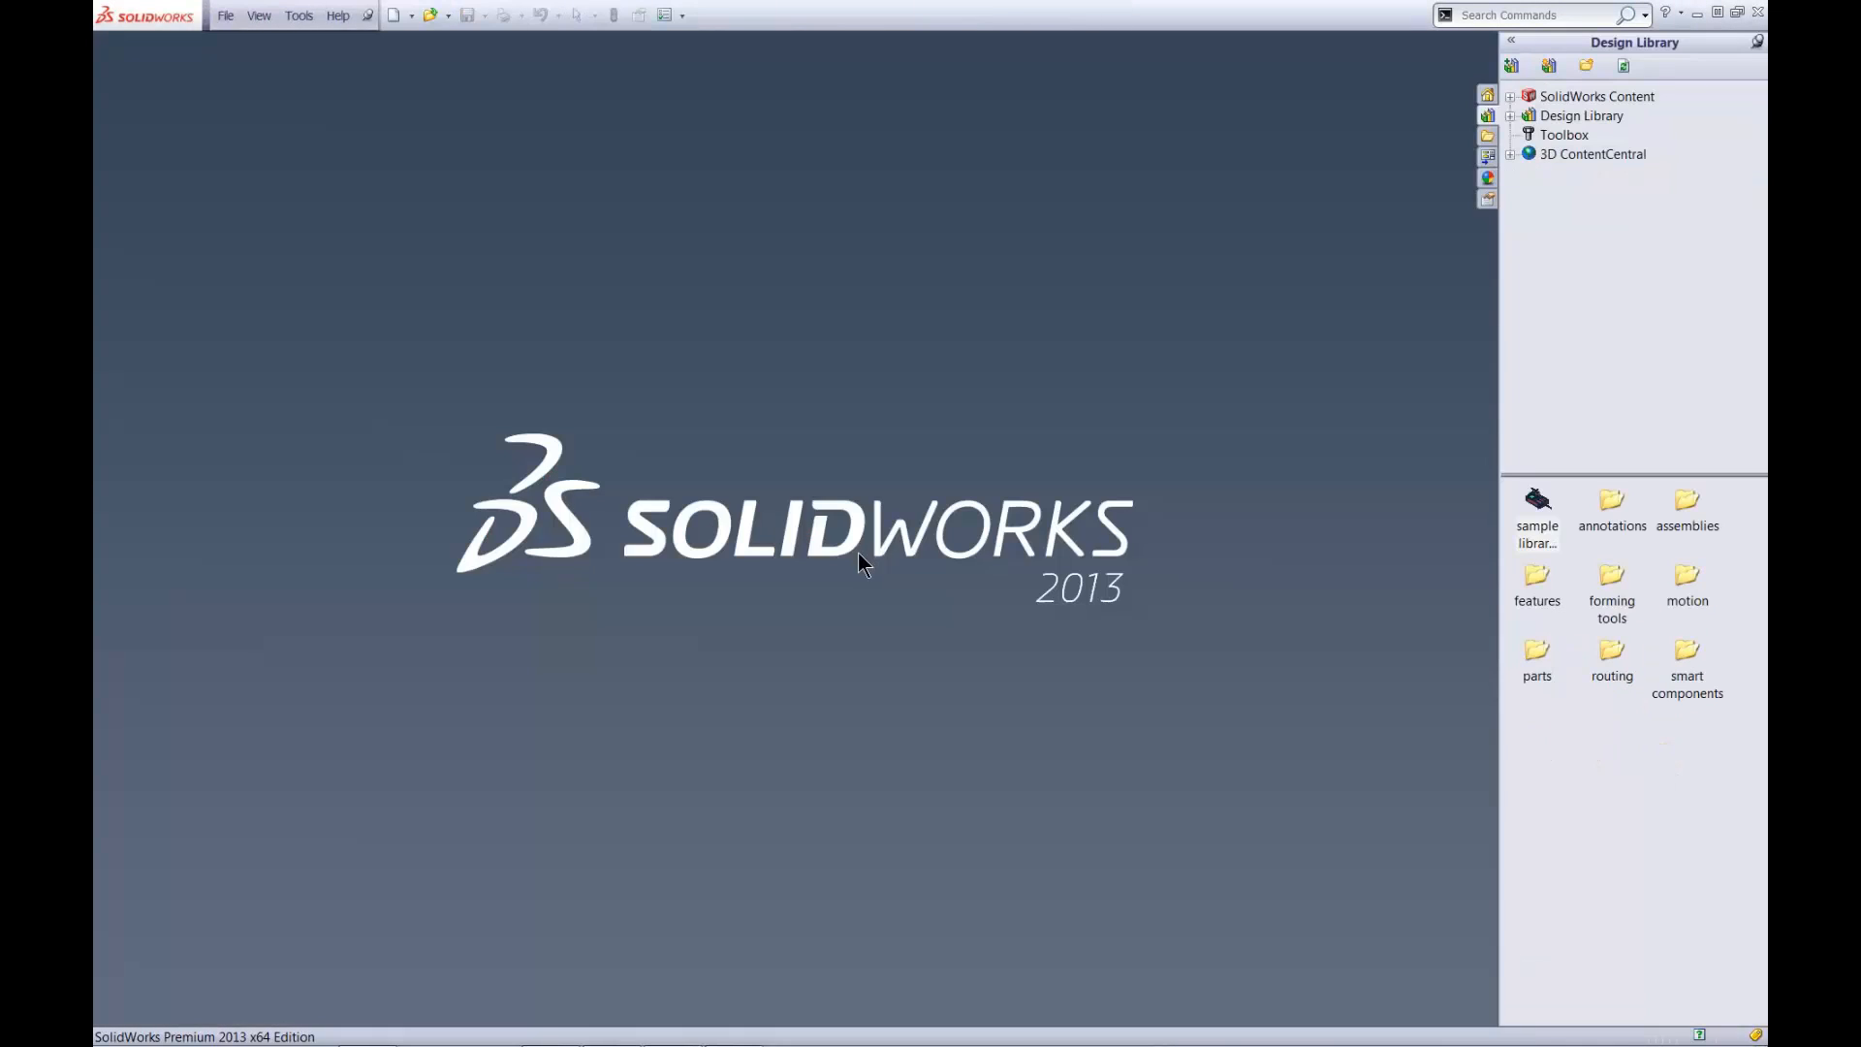
click(224, 15)
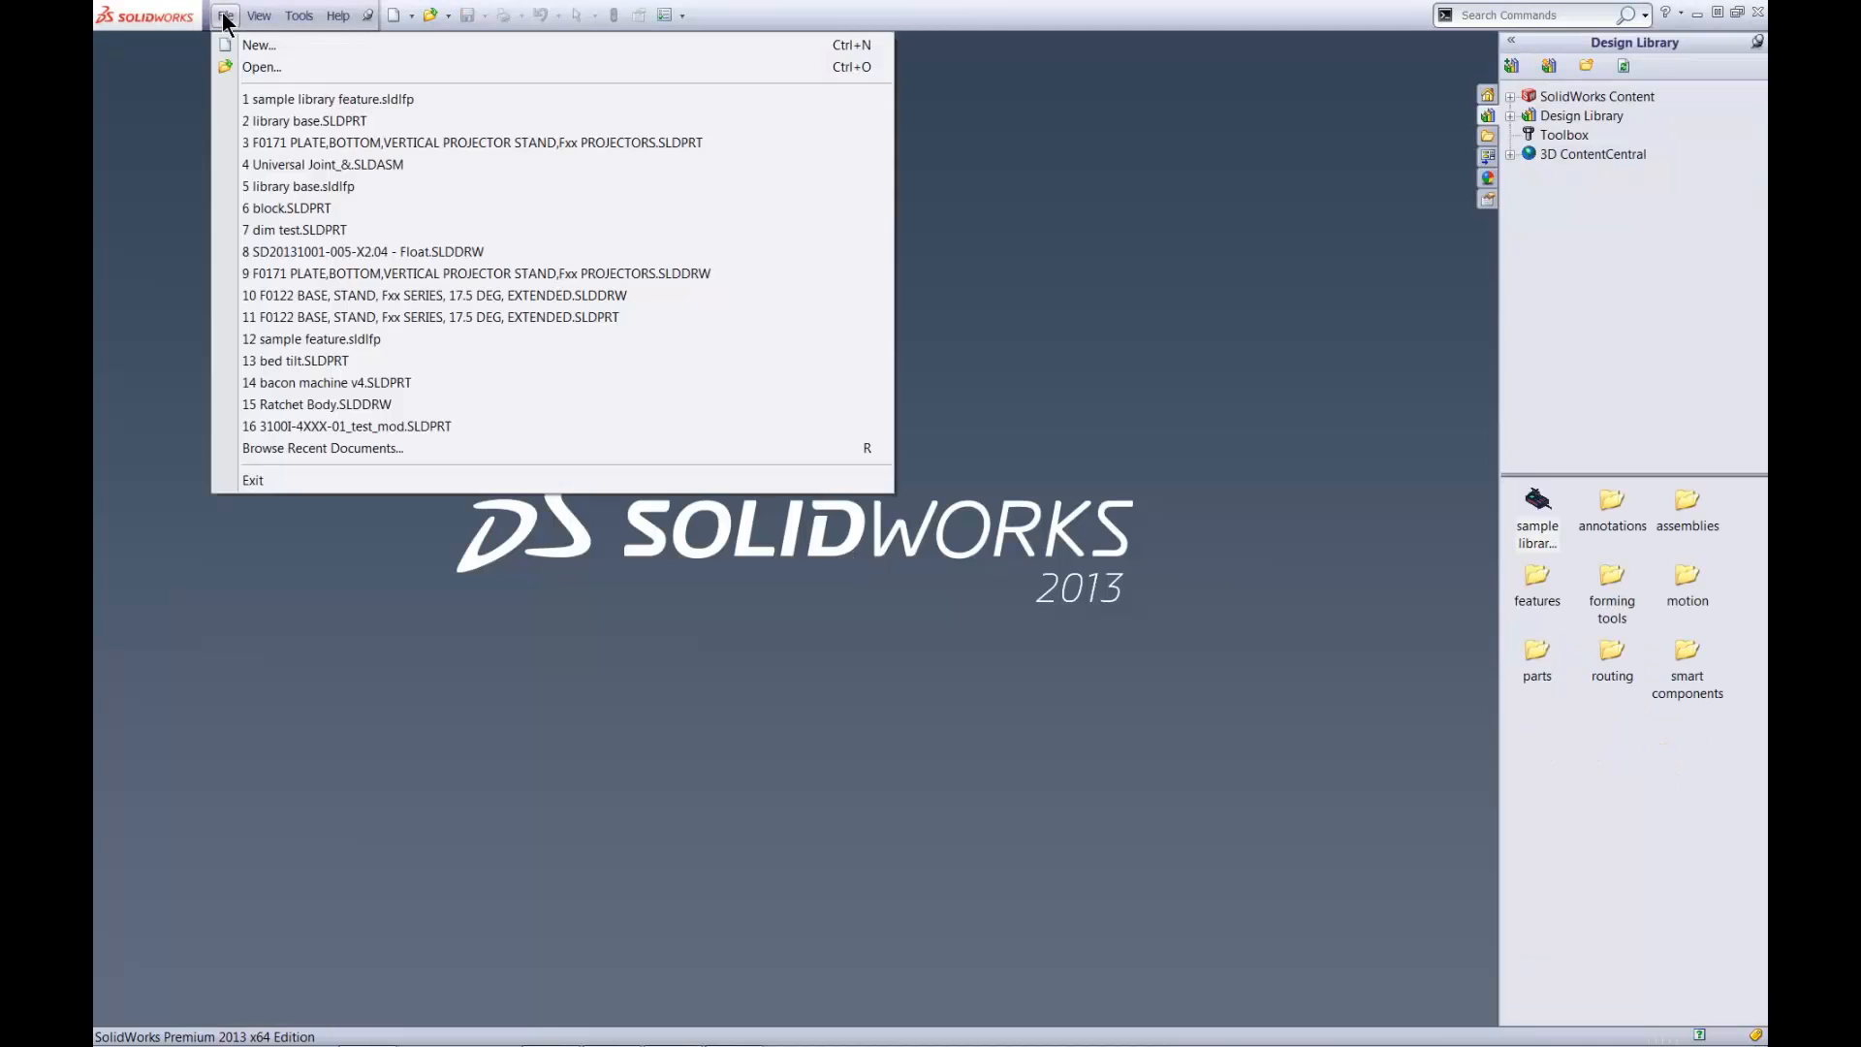
mouse_move(285, 208)
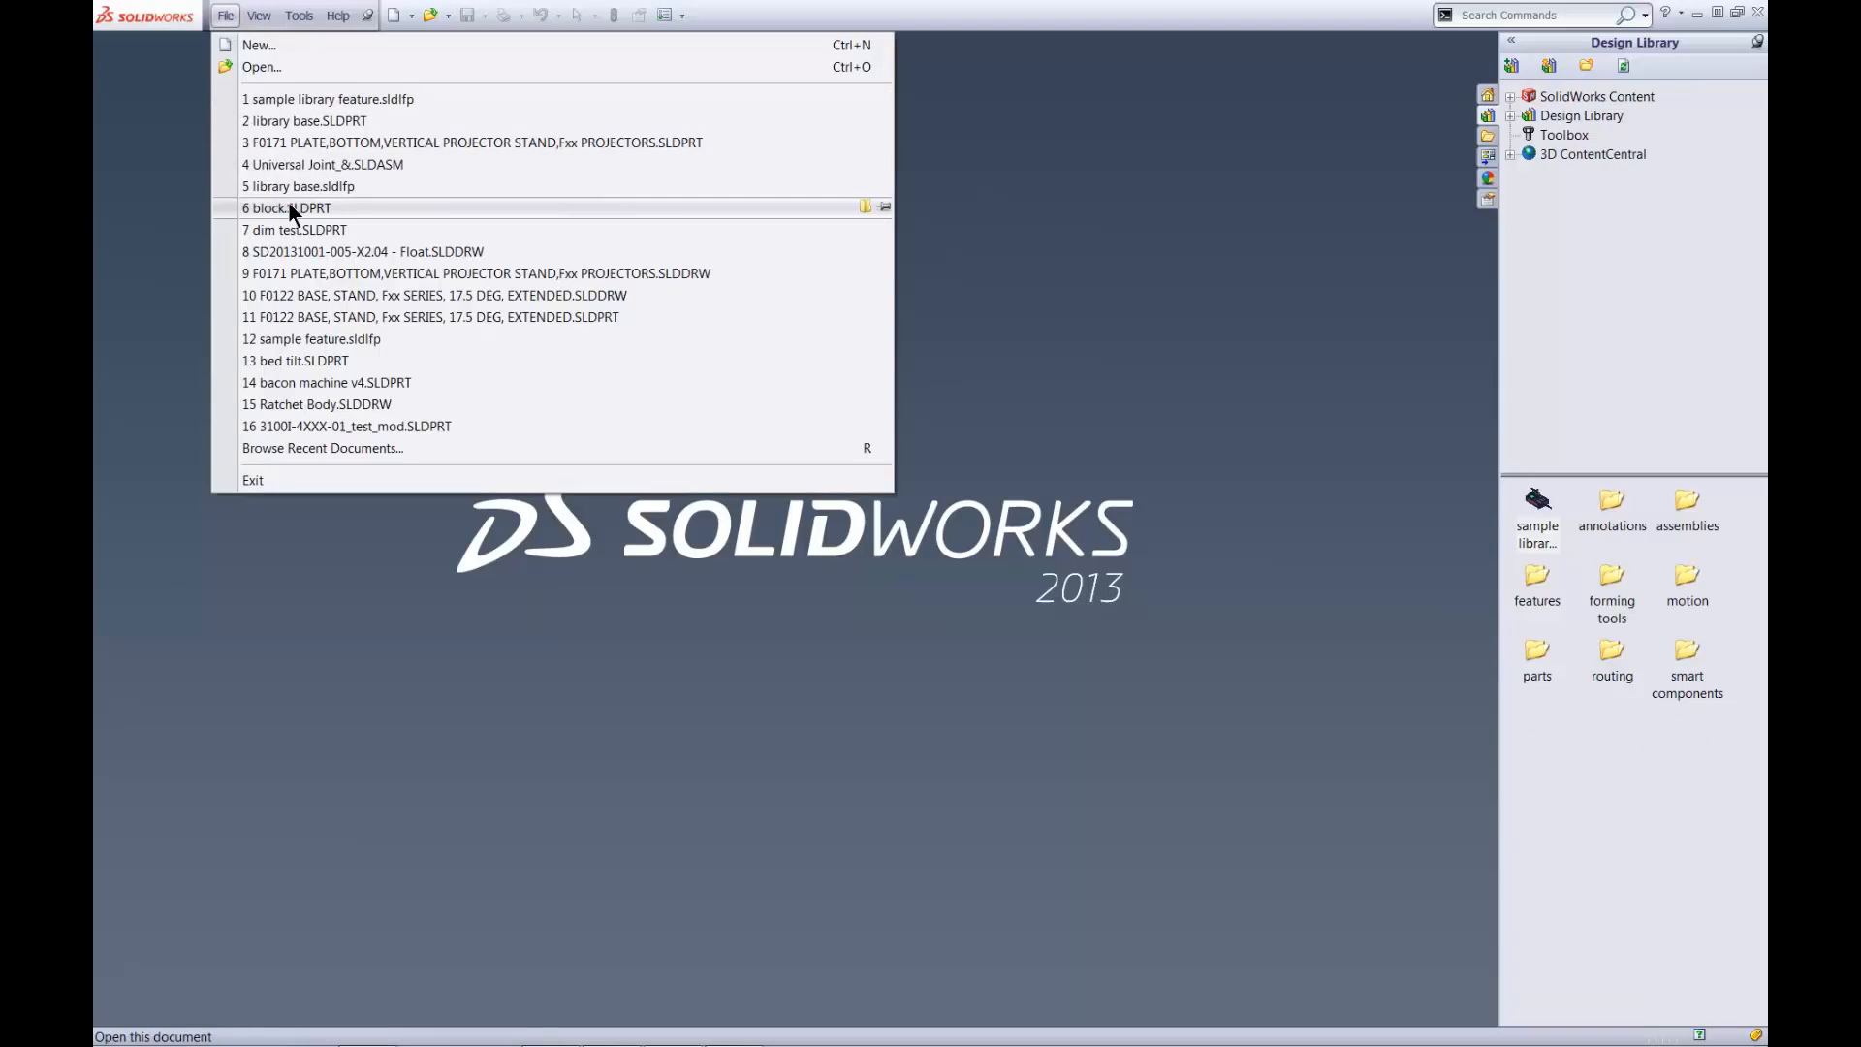
click(285, 207)
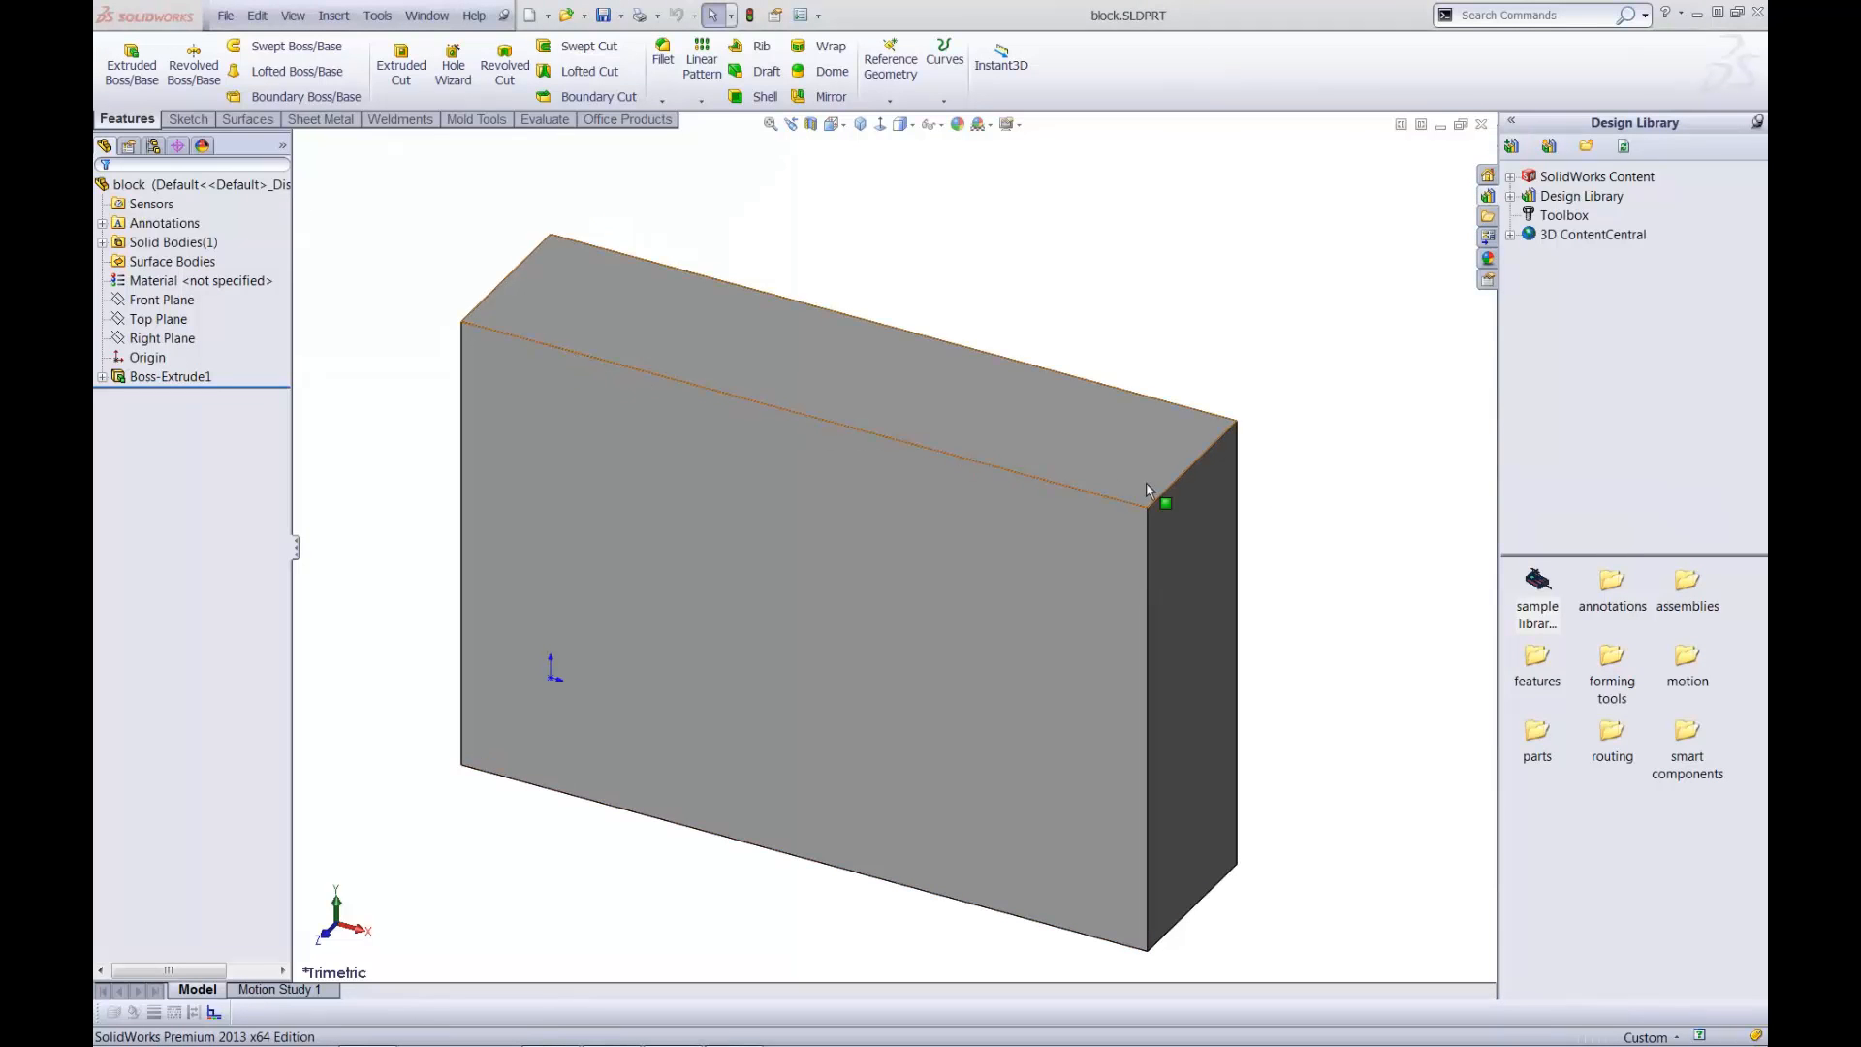
mouse_move(1538, 581)
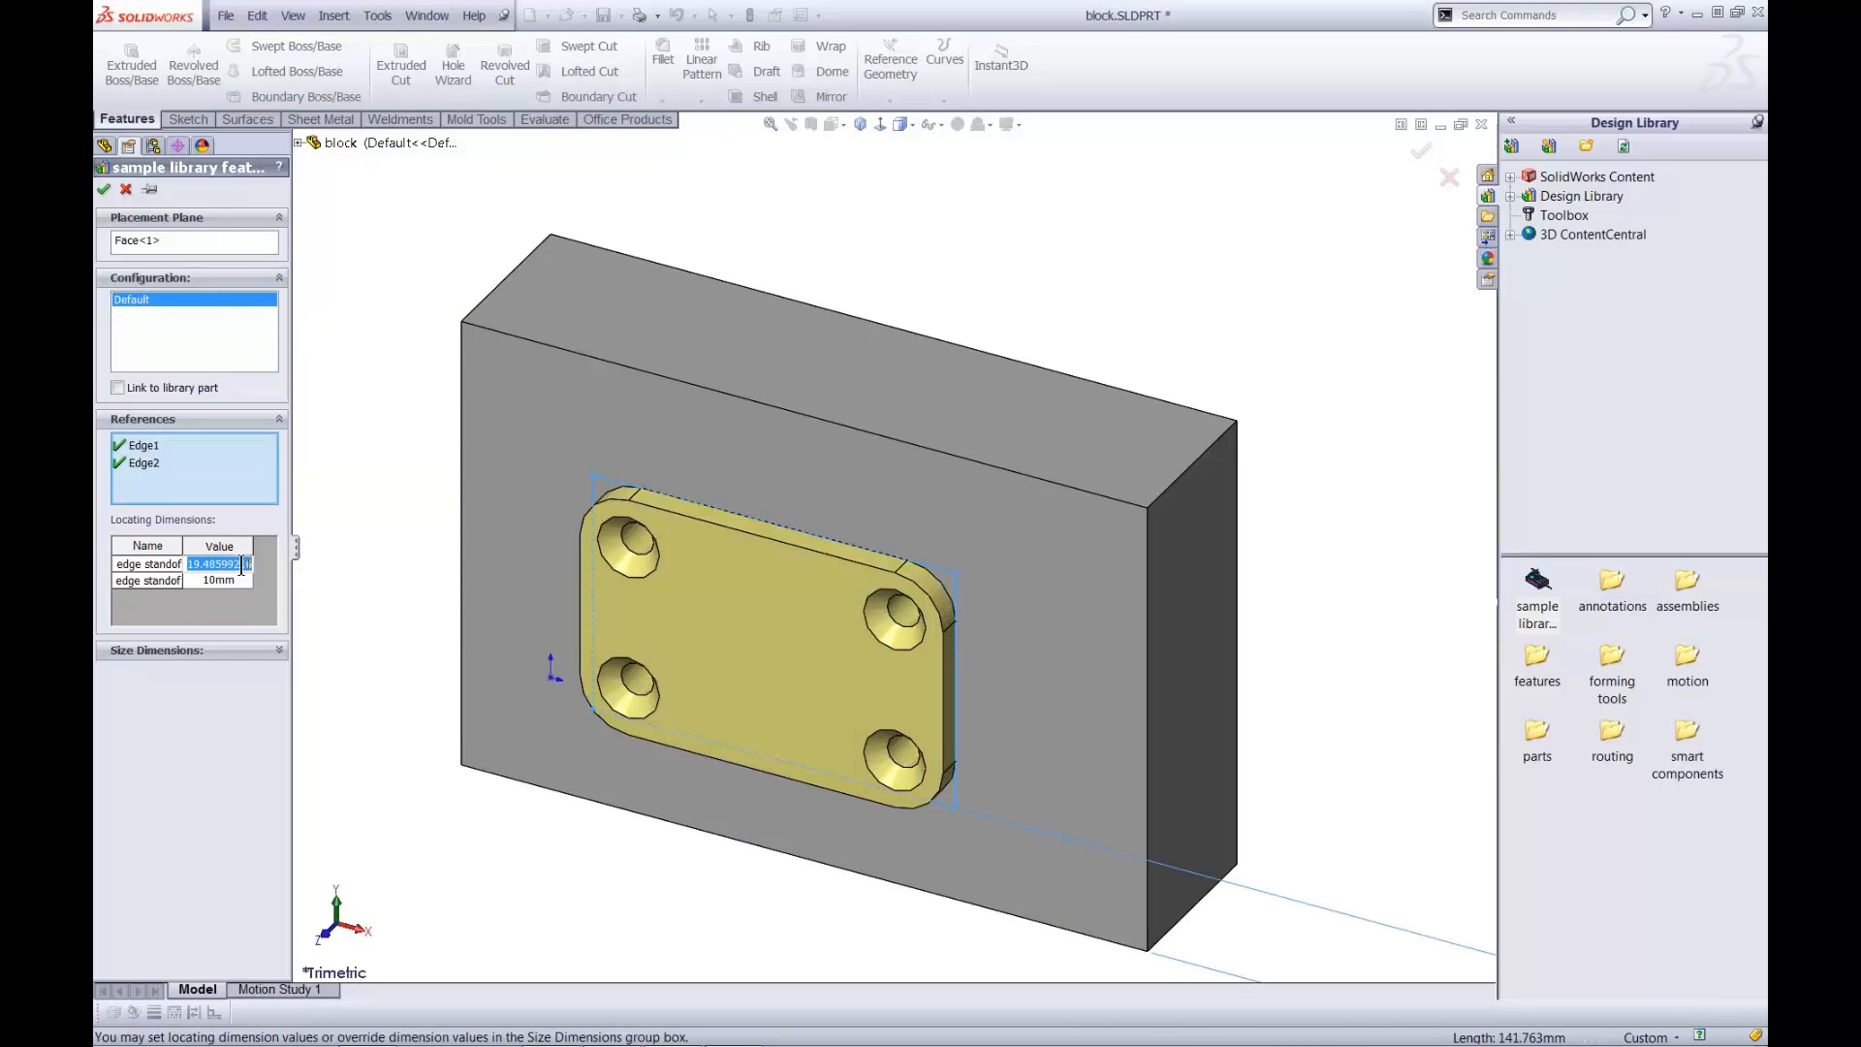
Insert the library feature with 15 mm standoffs and overridden sizes 10, 75, 75 and 8 mm.
text(15)
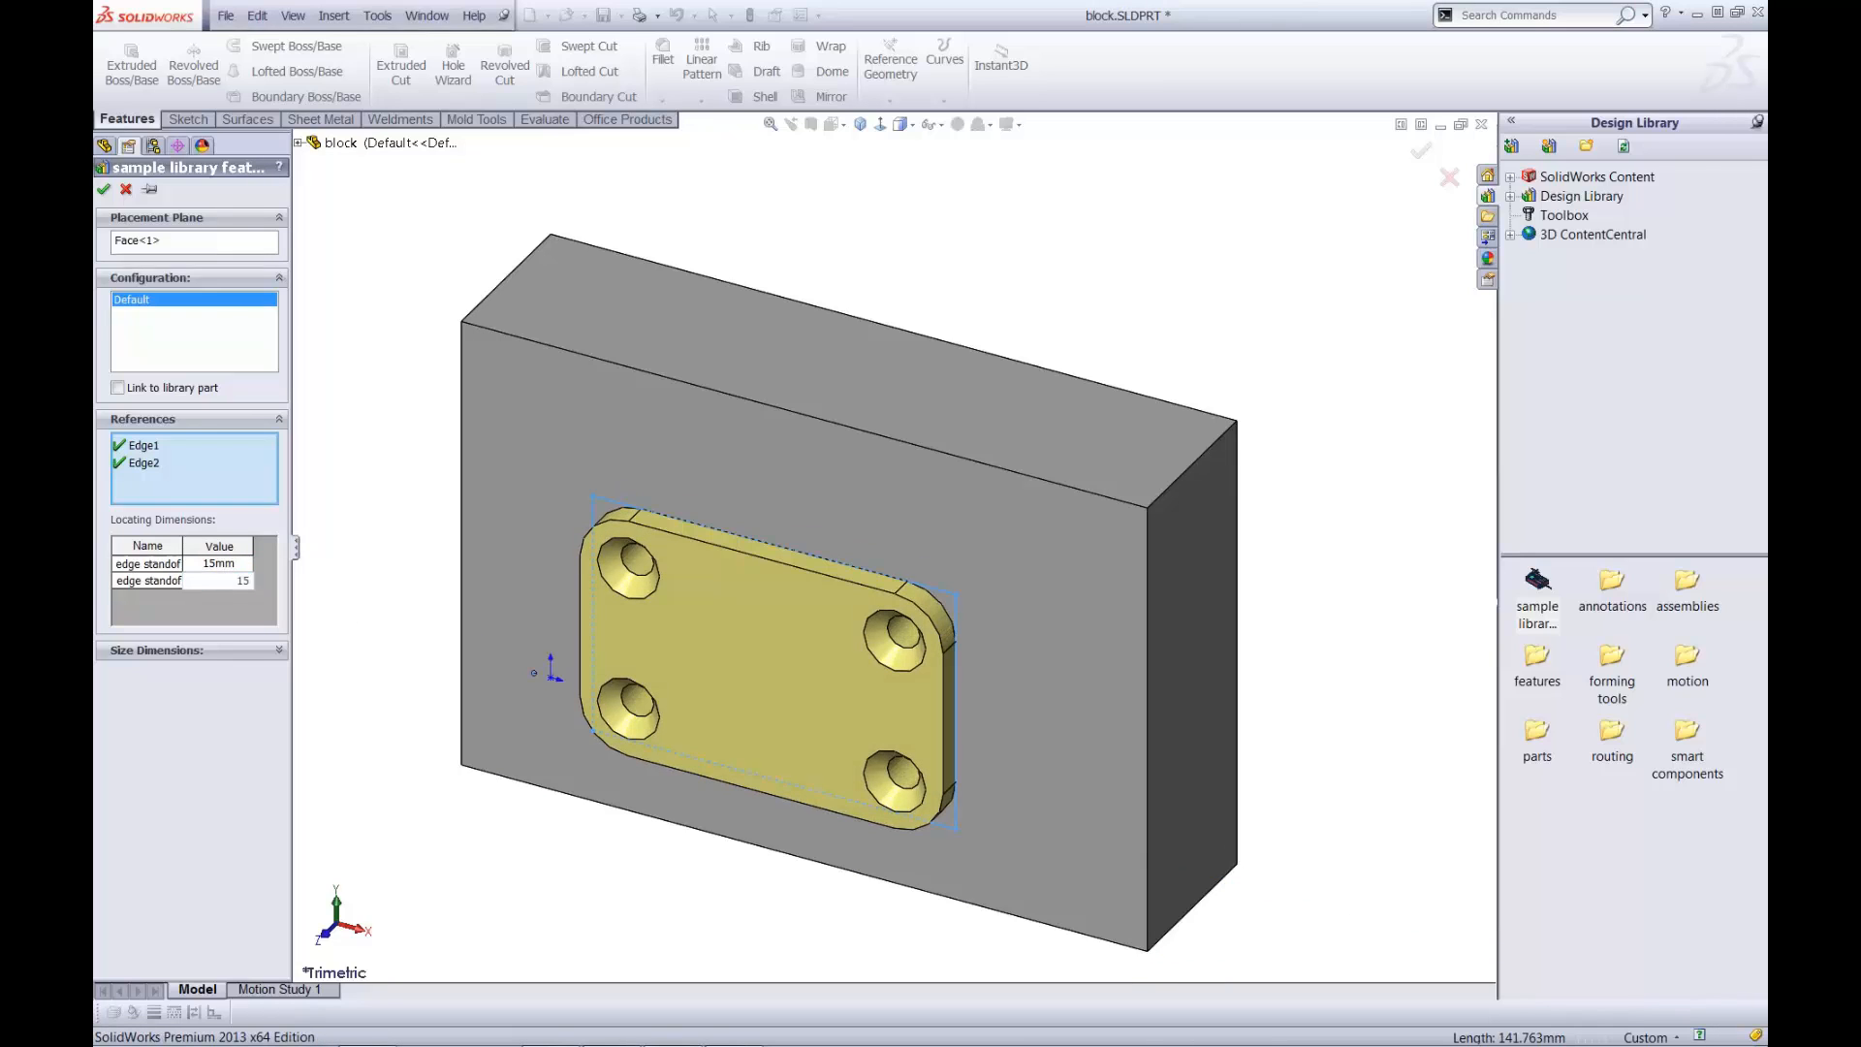
click(218, 580)
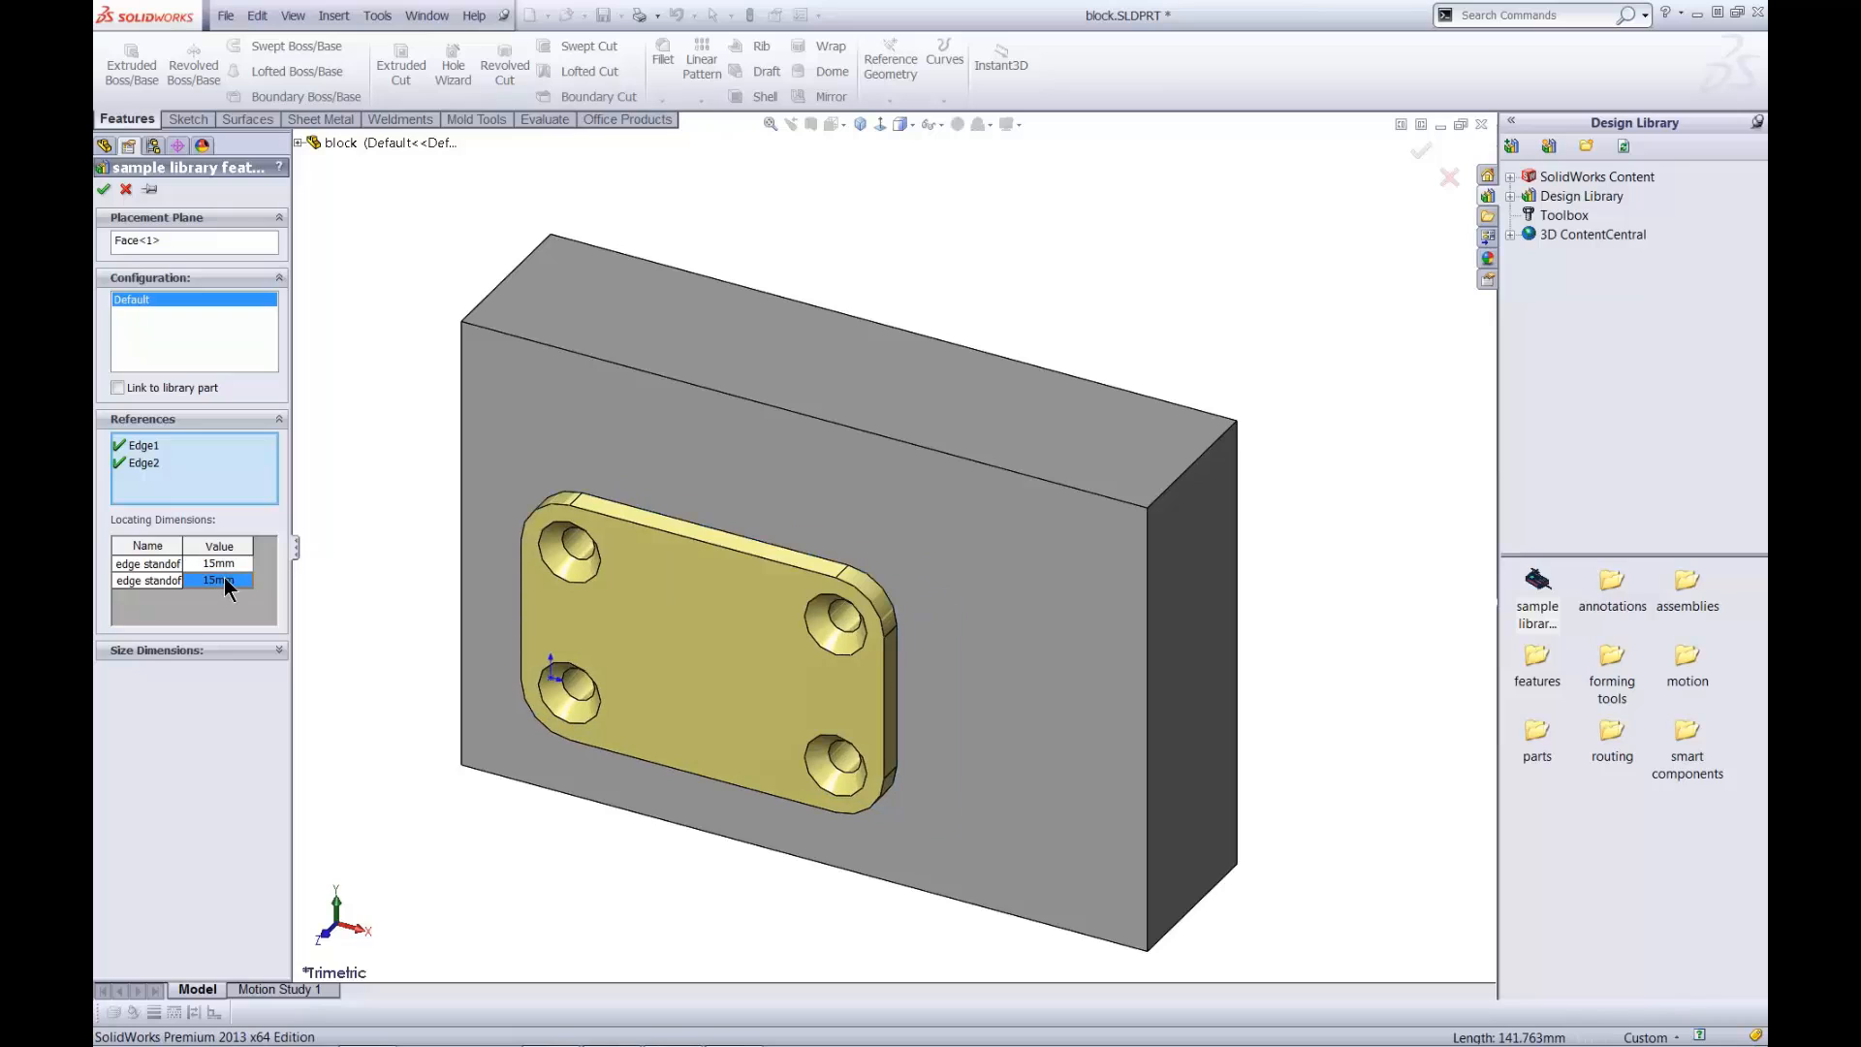
click(276, 650)
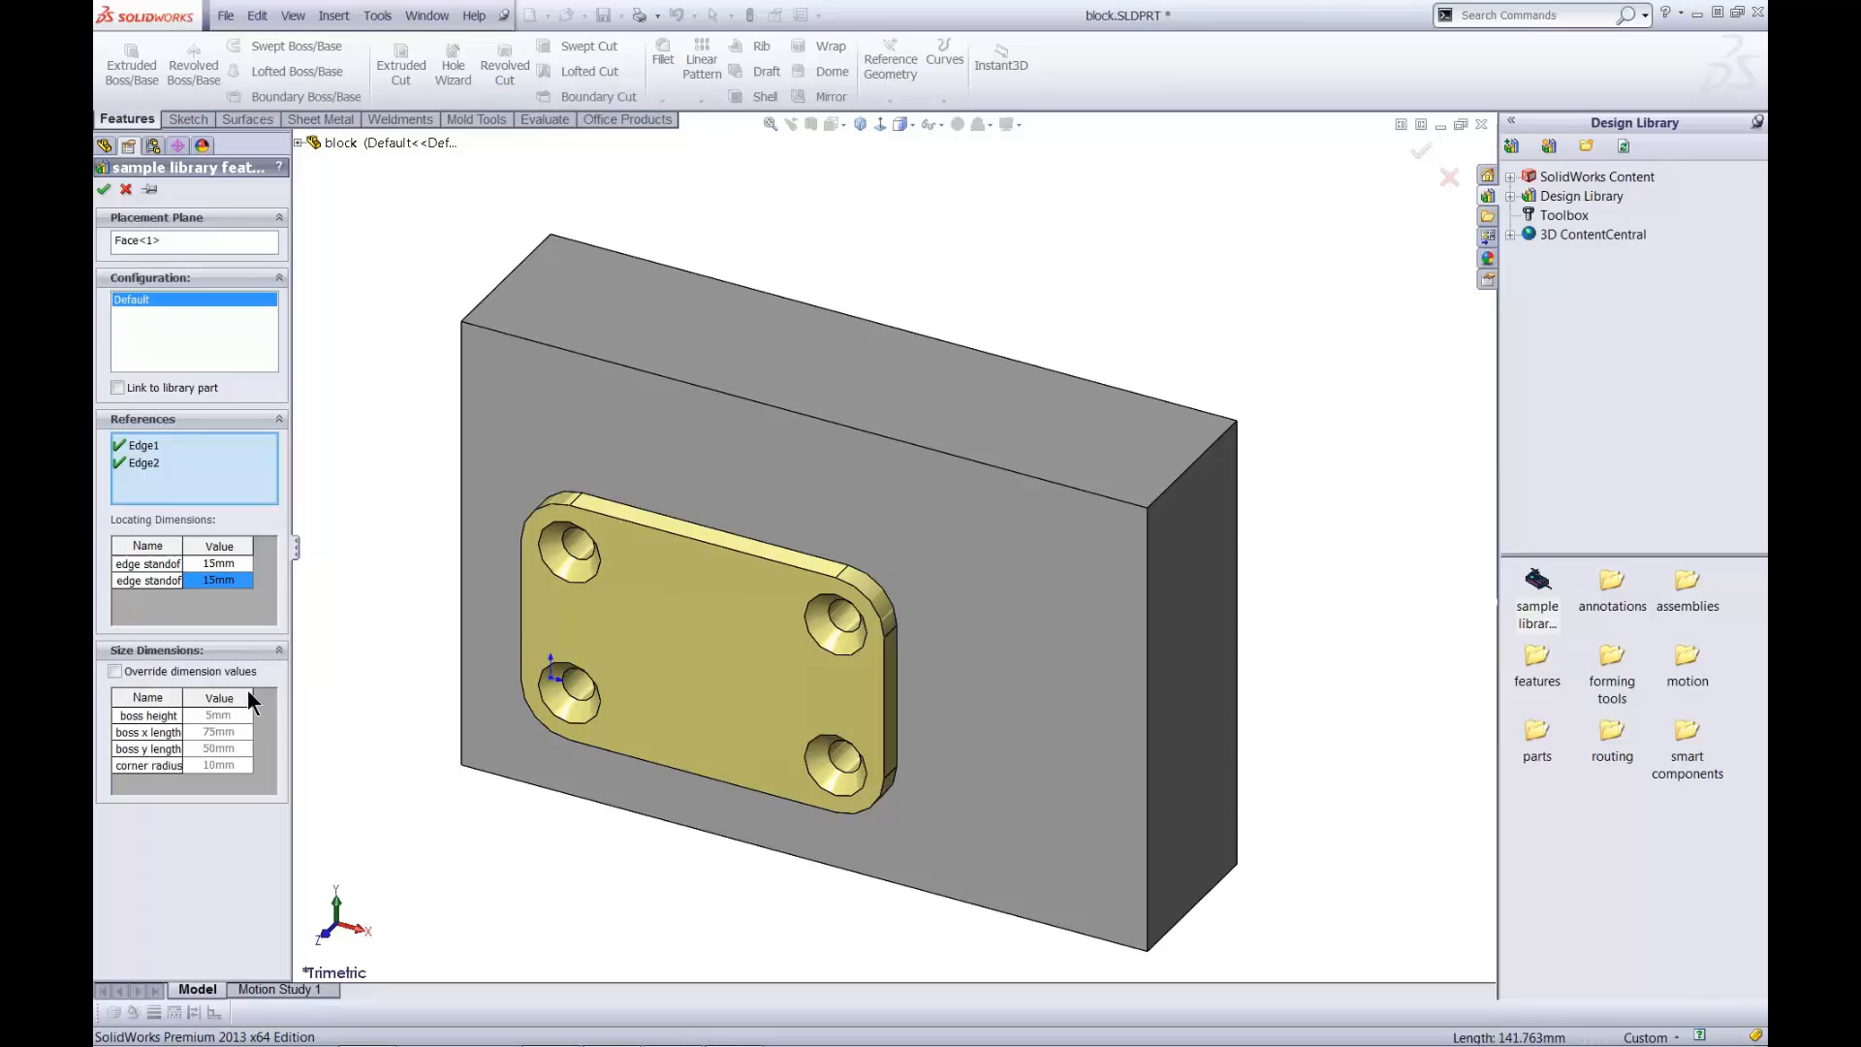
mouse_move(124, 686)
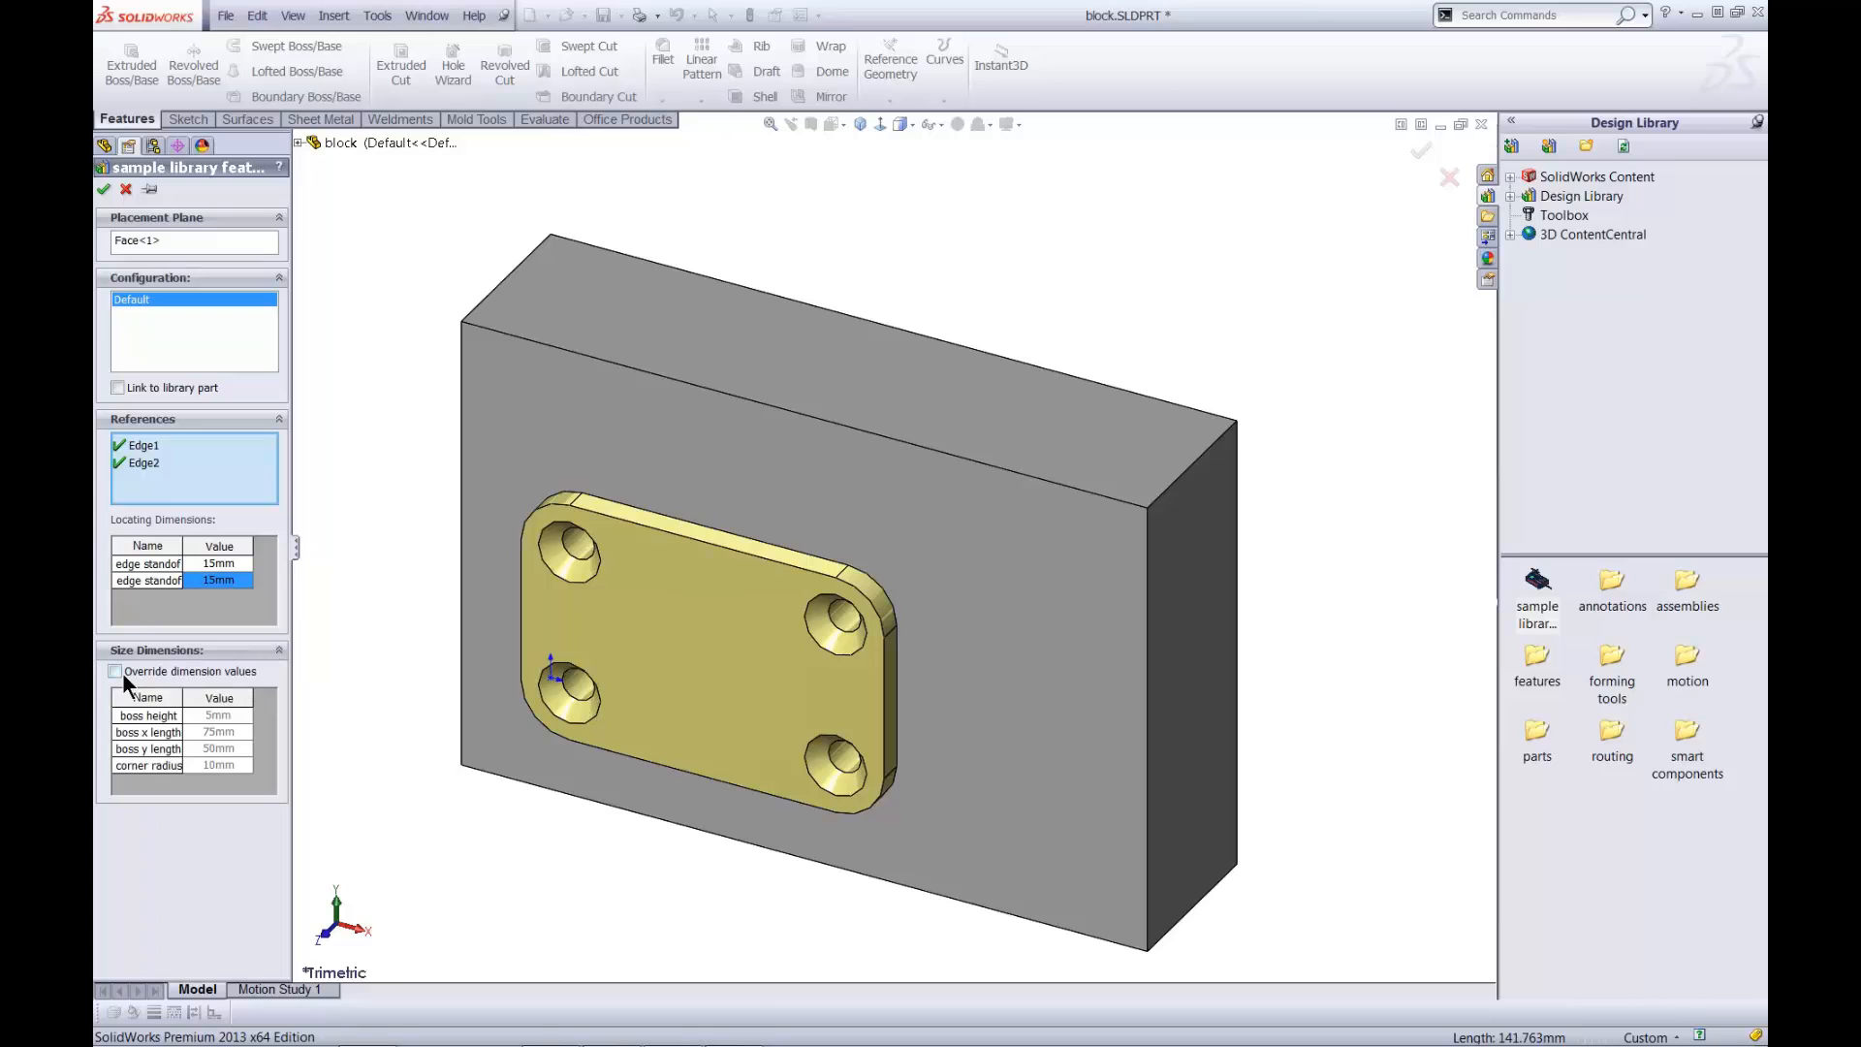
click(115, 672)
text(8)
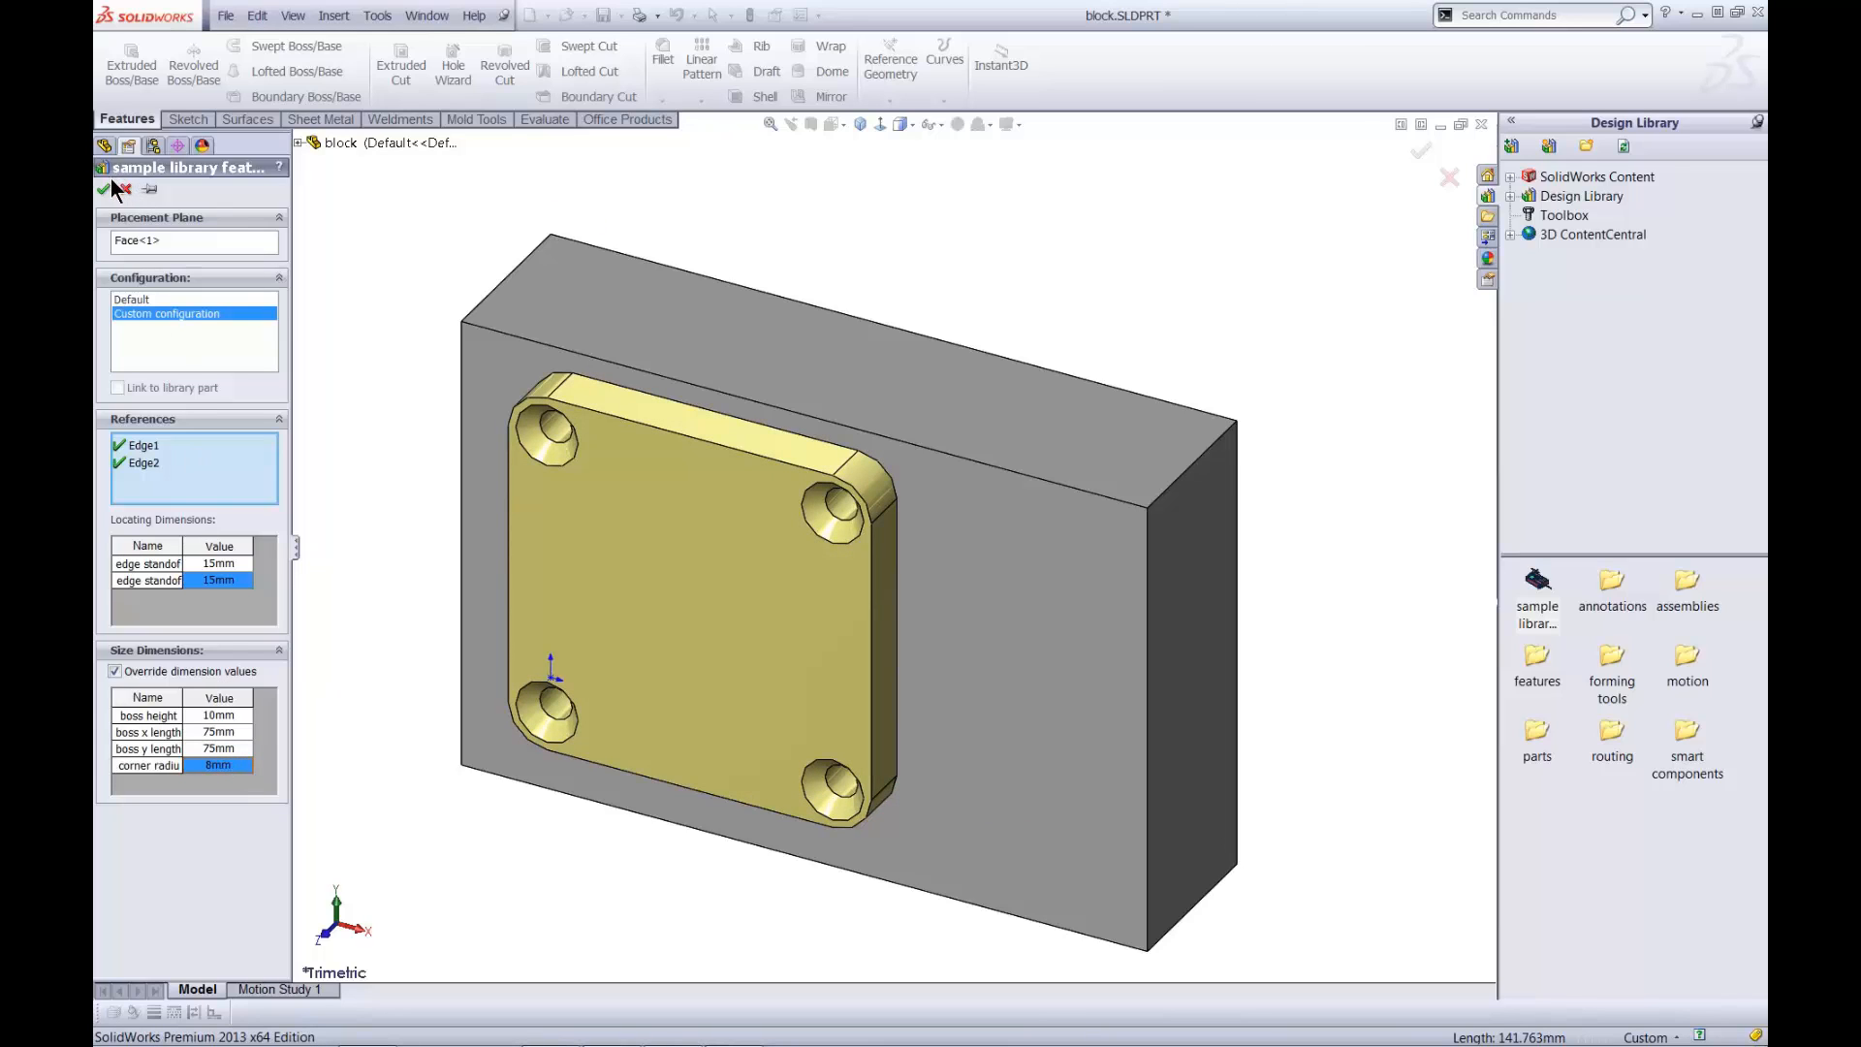
click(106, 190)
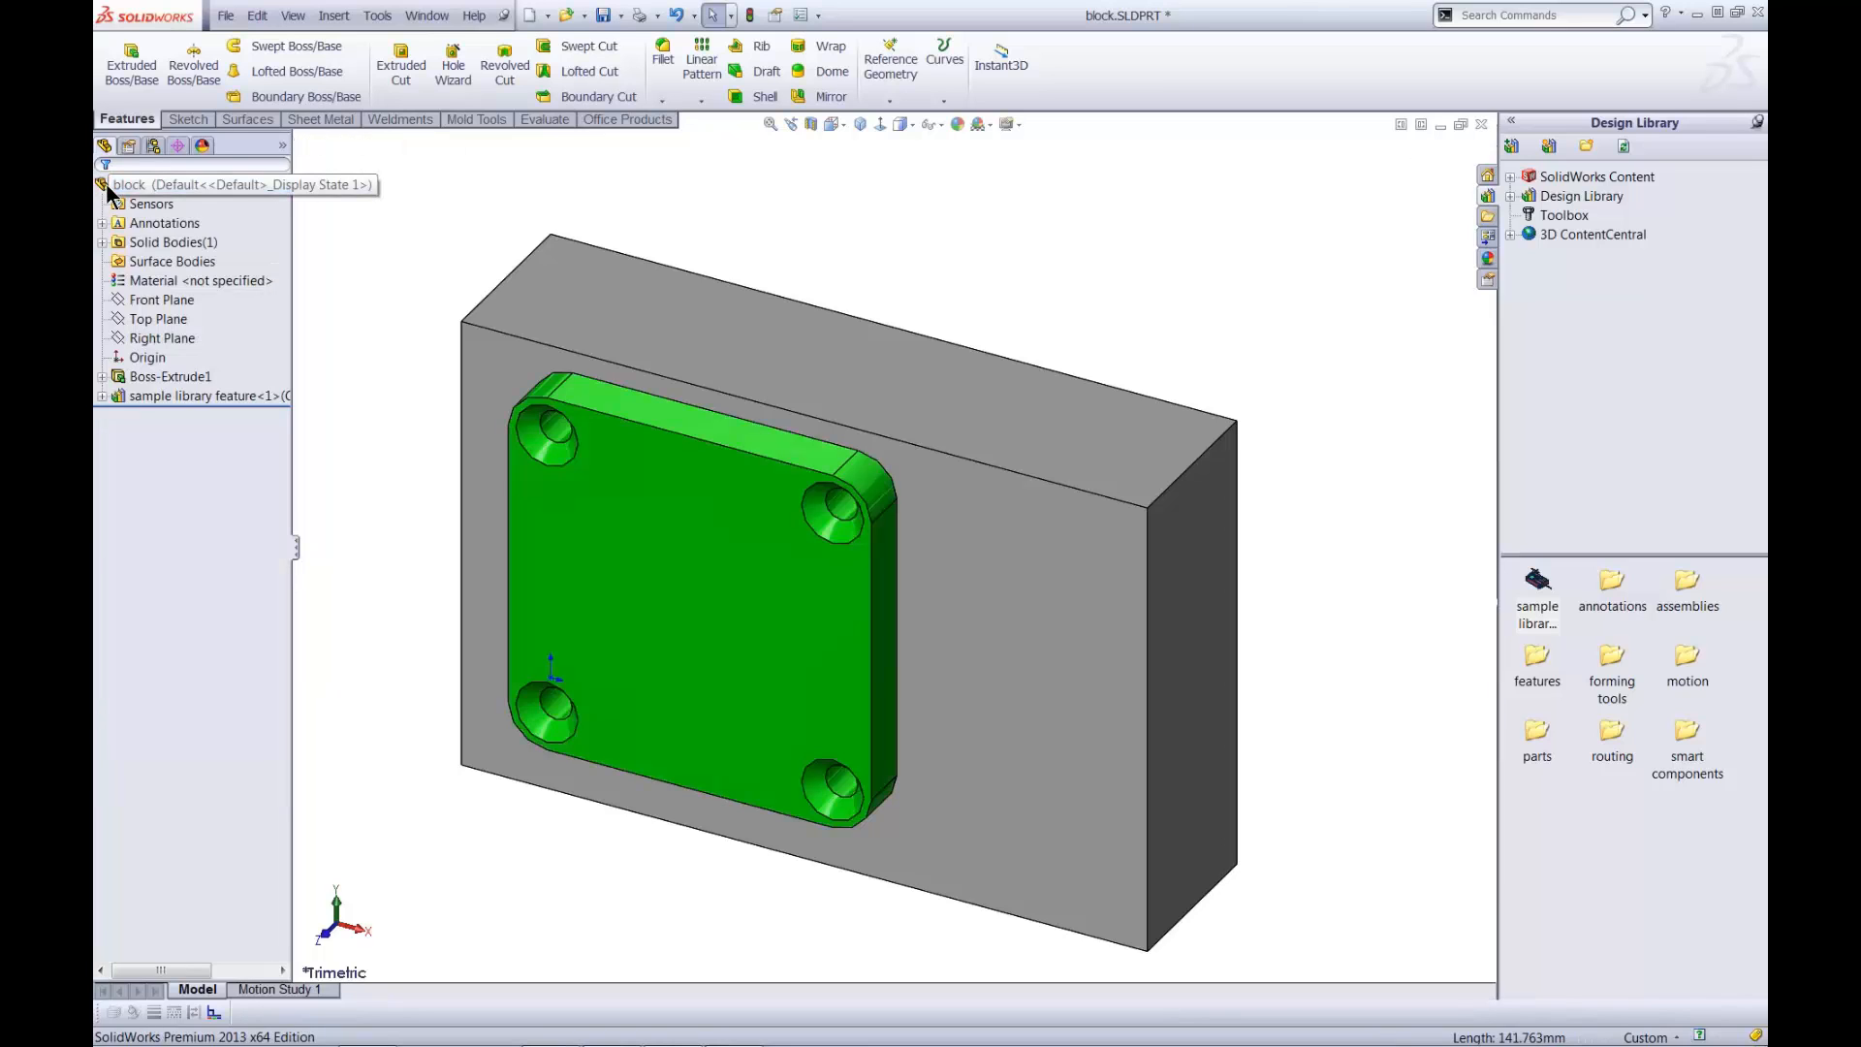